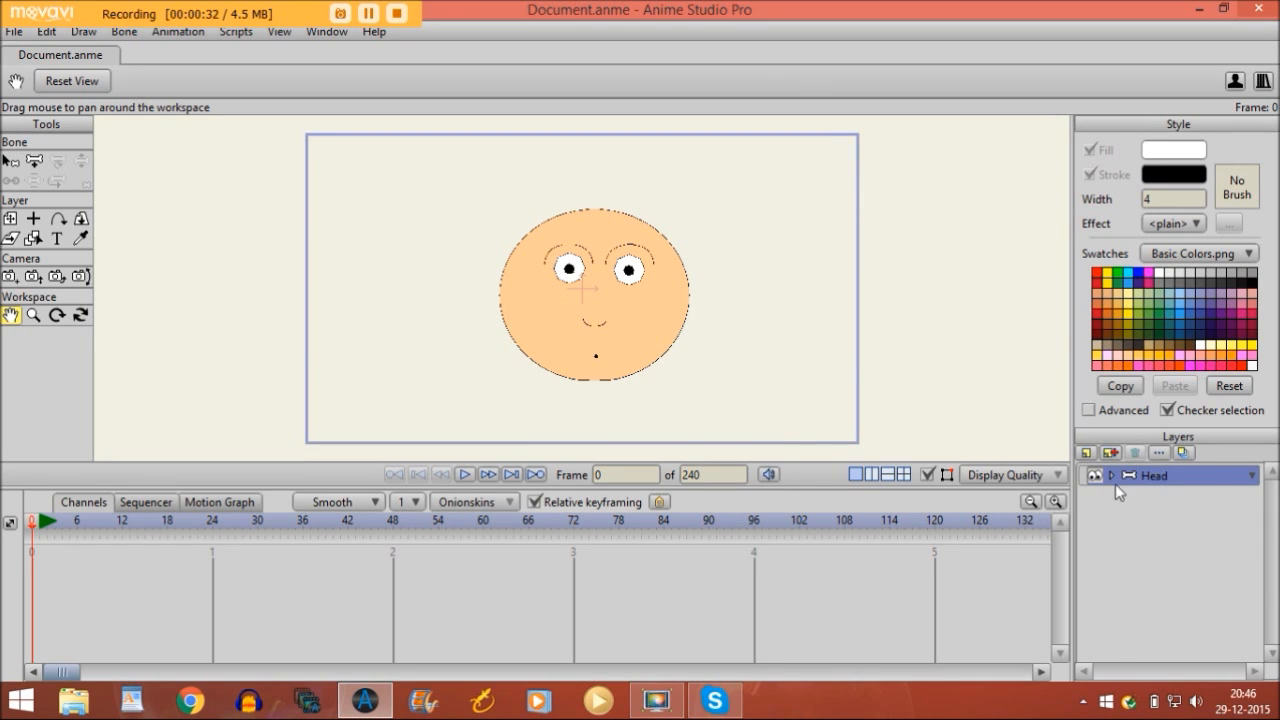
# Expand the Head group, inspect its Eyes, Nose and Eyebrows layers, and reselect the Head group
pyautogui.click(1112, 476)
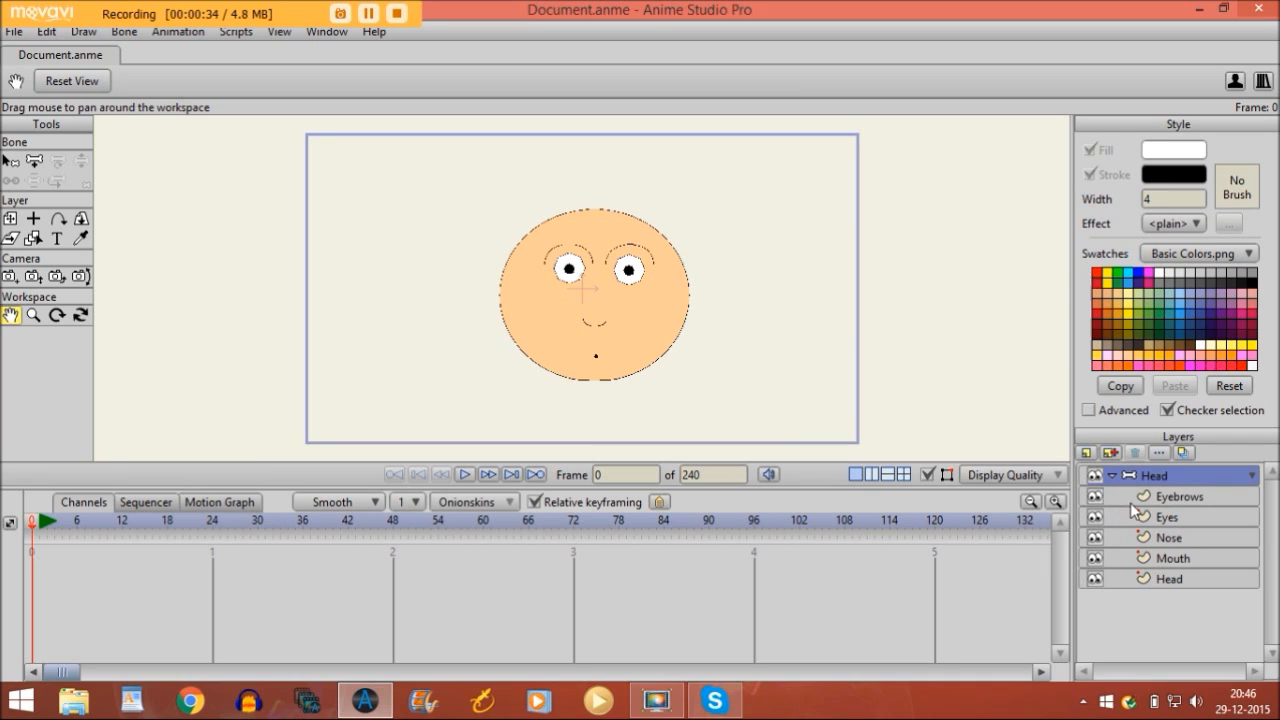
pyautogui.click(1168, 516)
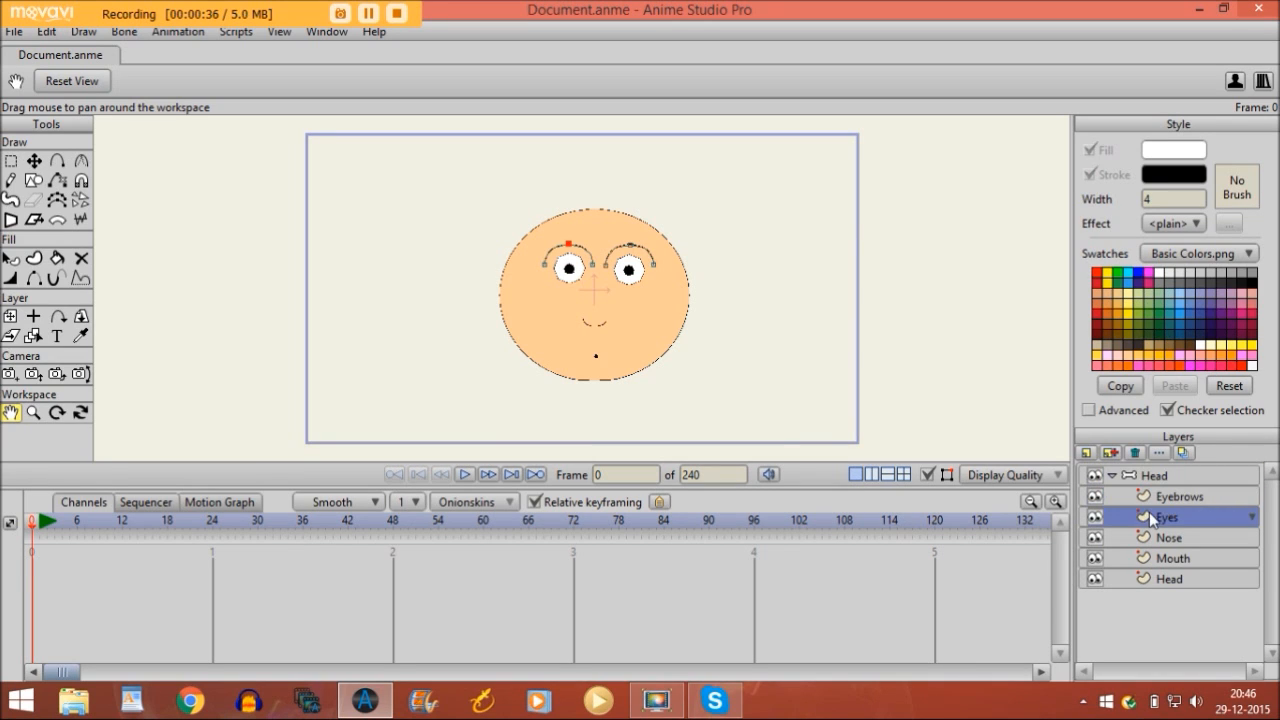
pyautogui.click(1164, 536)
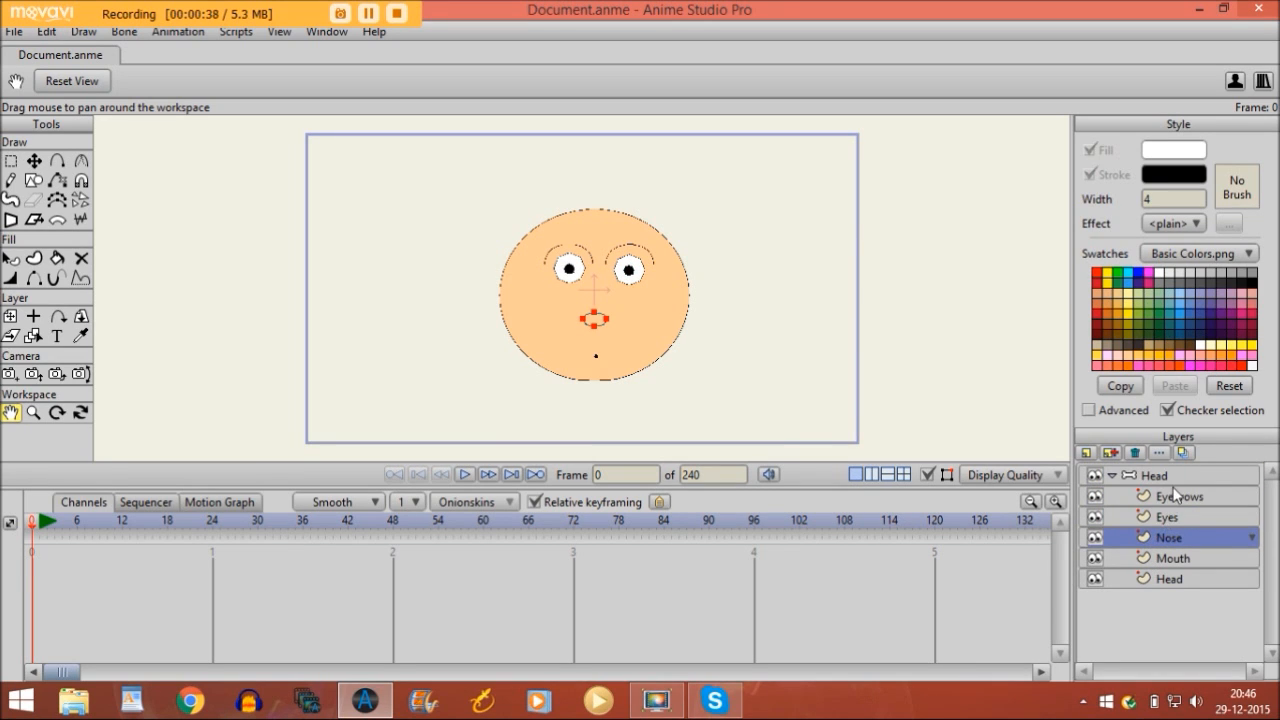
pyautogui.click(1180, 496)
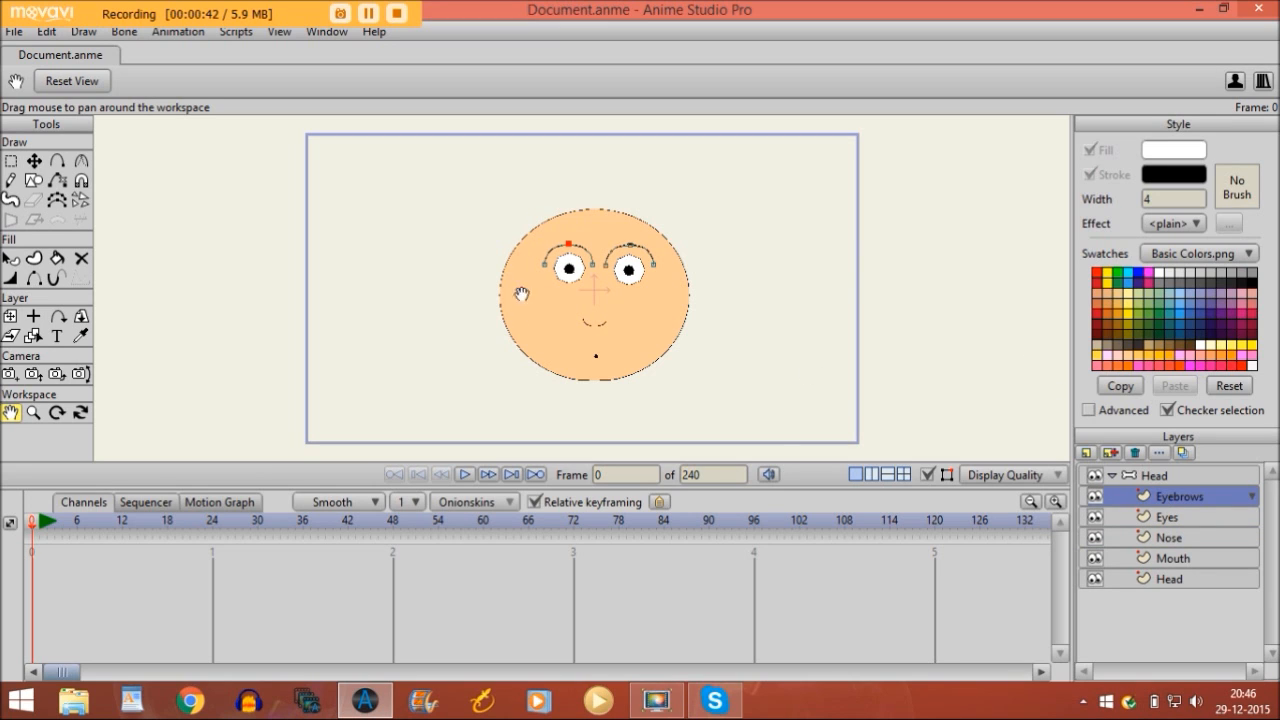
pyautogui.moveTo(592, 280)
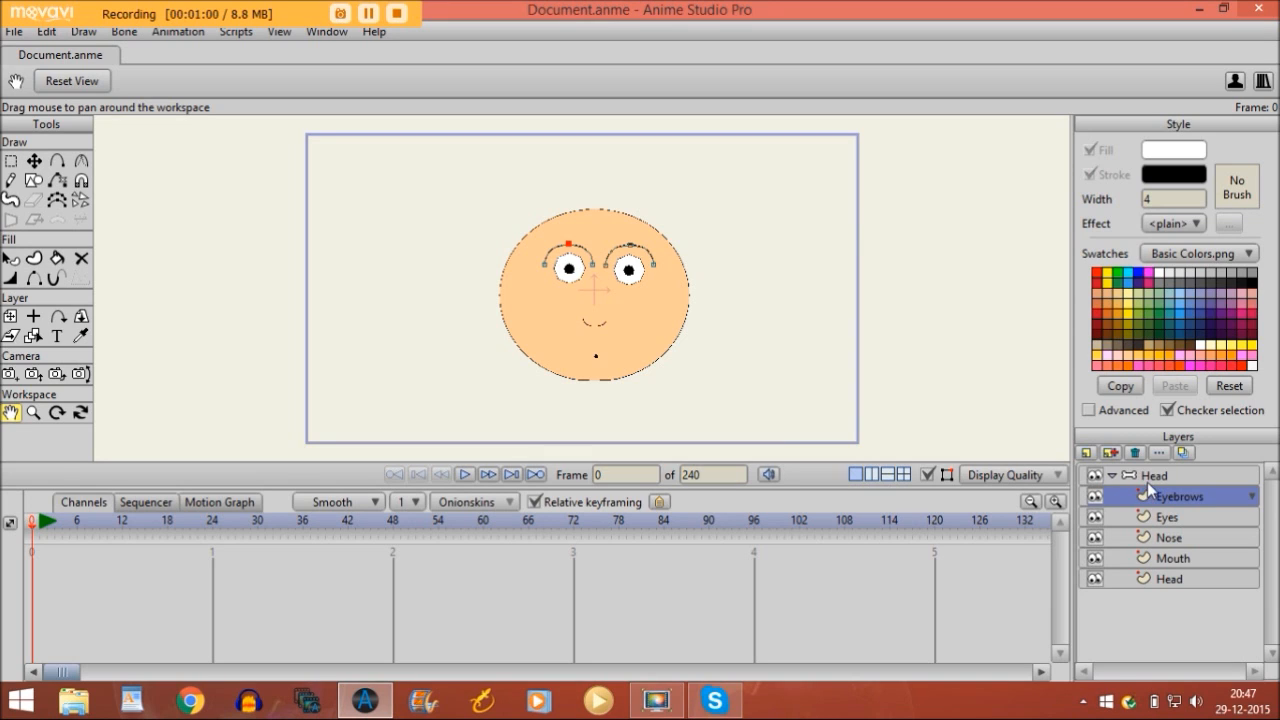
pyautogui.click(1156, 476)
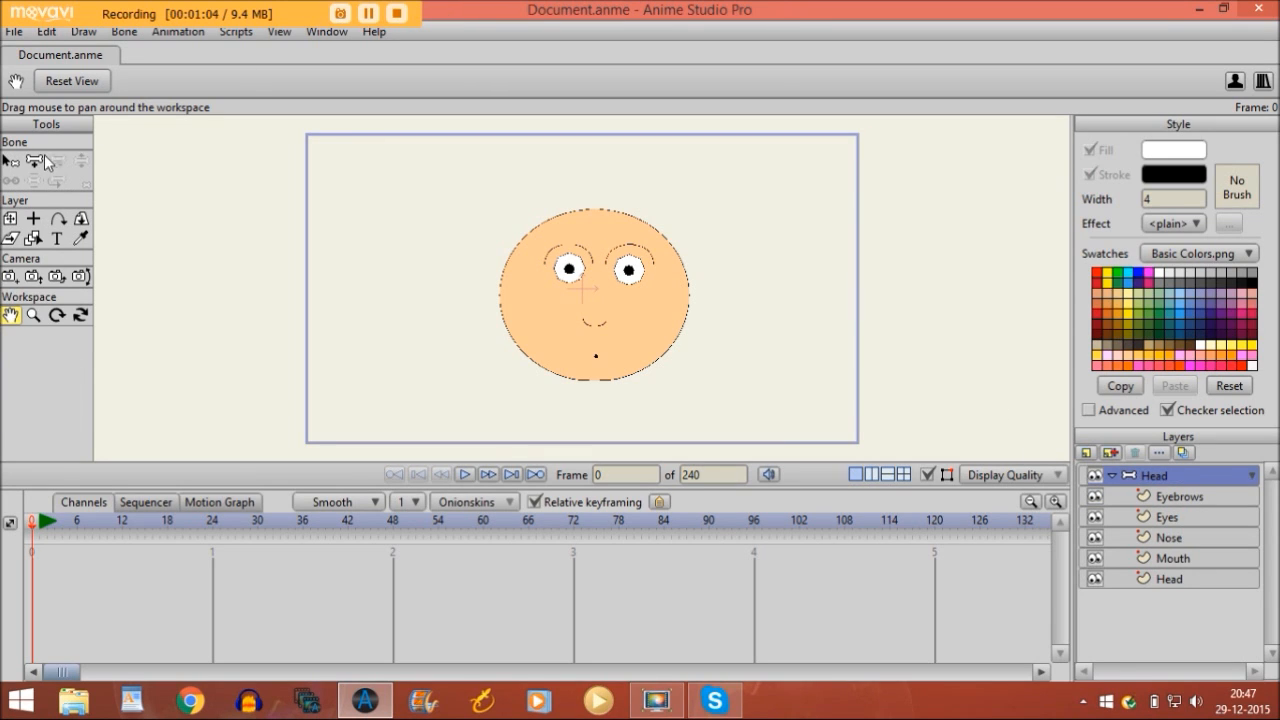
# Draw one bone to the right of the face in the Head group with the Add Bone tool
pyautogui.click(34, 160)
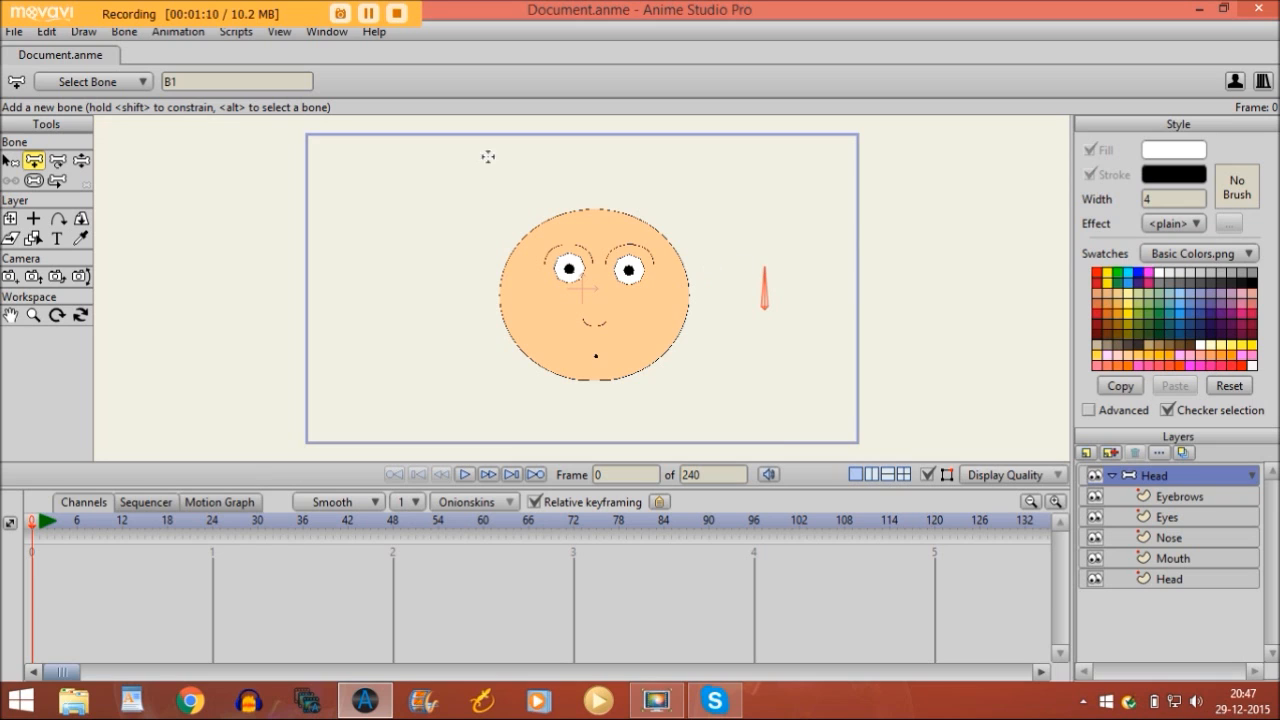
pyautogui.click(32, 180)
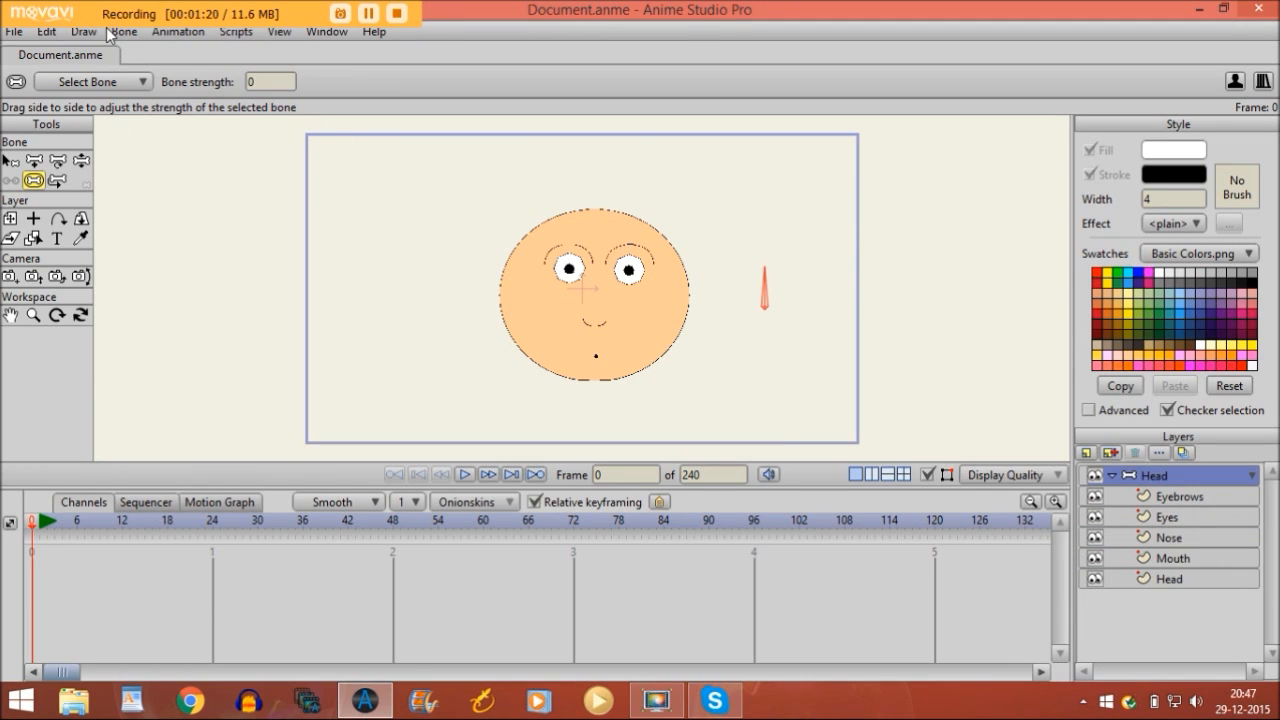
pyautogui.click(124, 32)
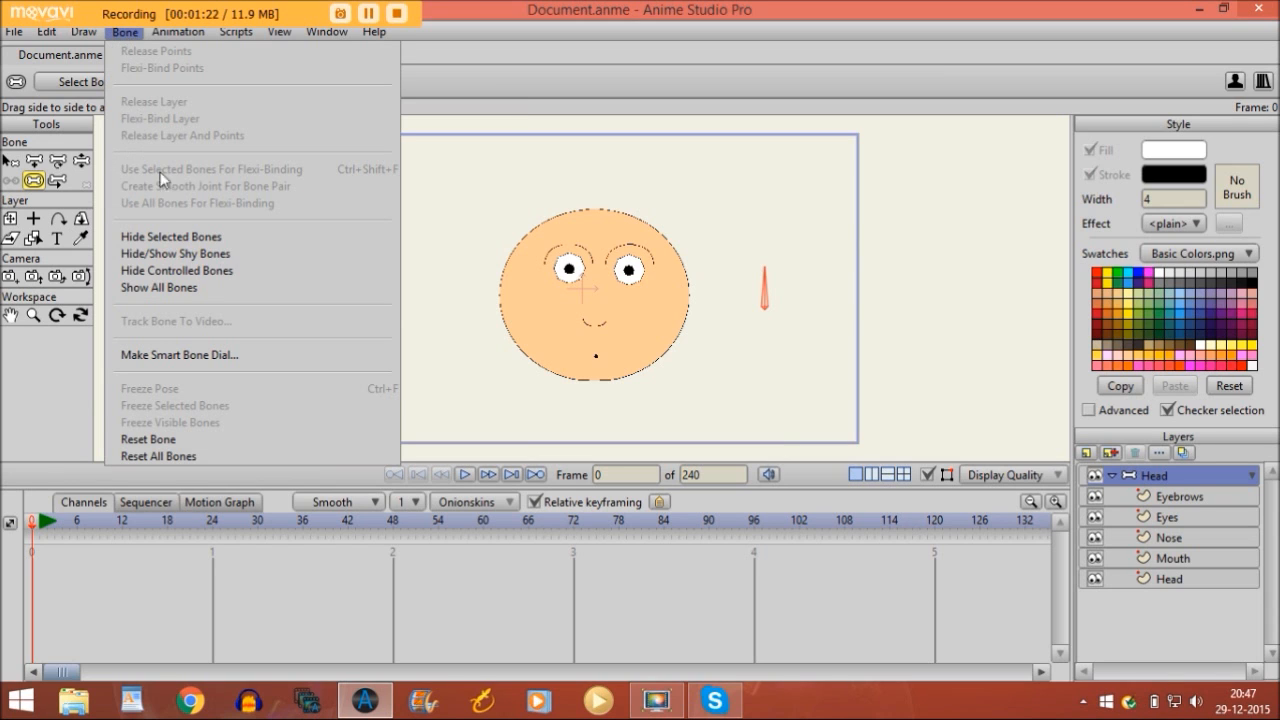
pyautogui.moveTo(180, 356)
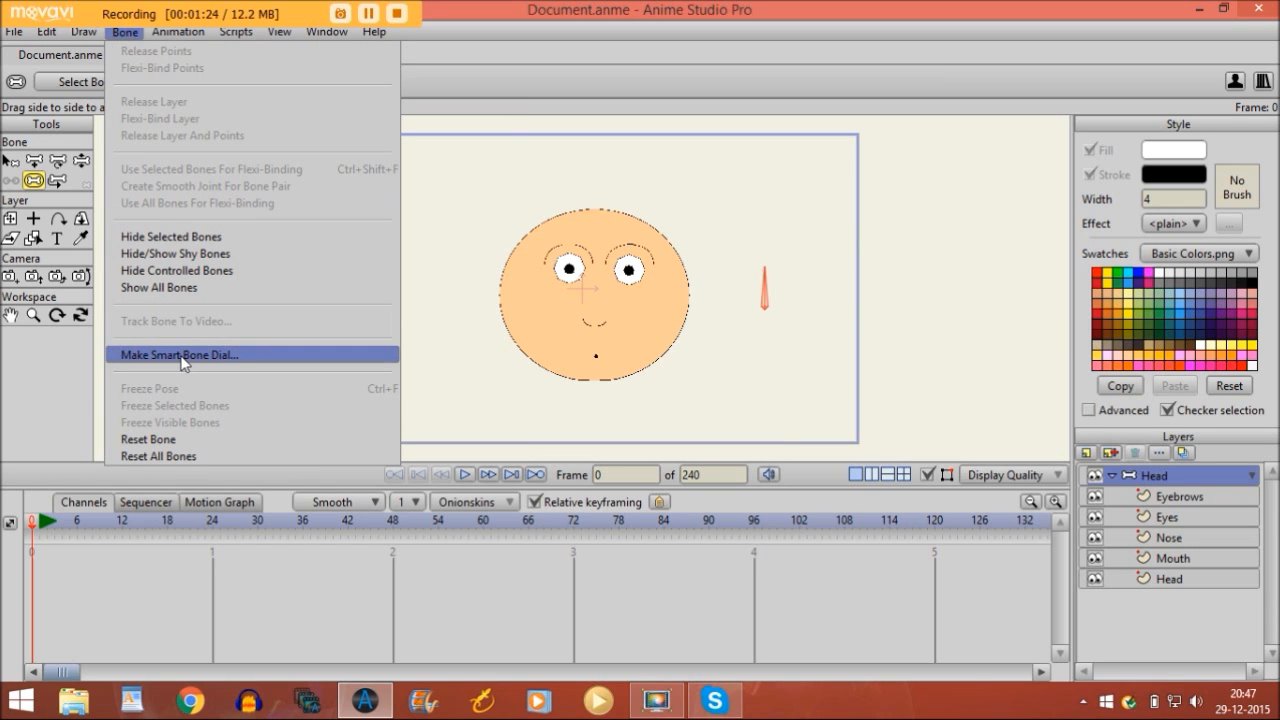
# Make the bone a smart bone dial named 'Eyebrows' with separate positive and negative actions
pyautogui.click(178, 356)
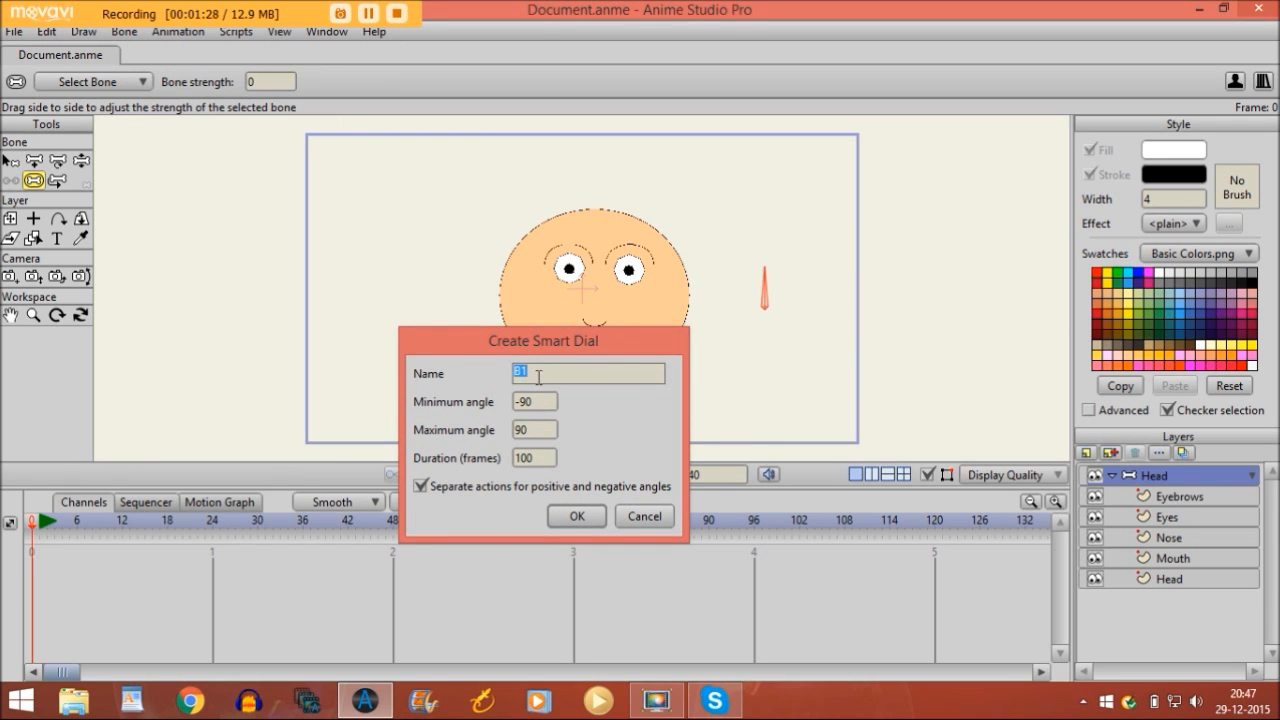
pyautogui.moveTo(492, 398)
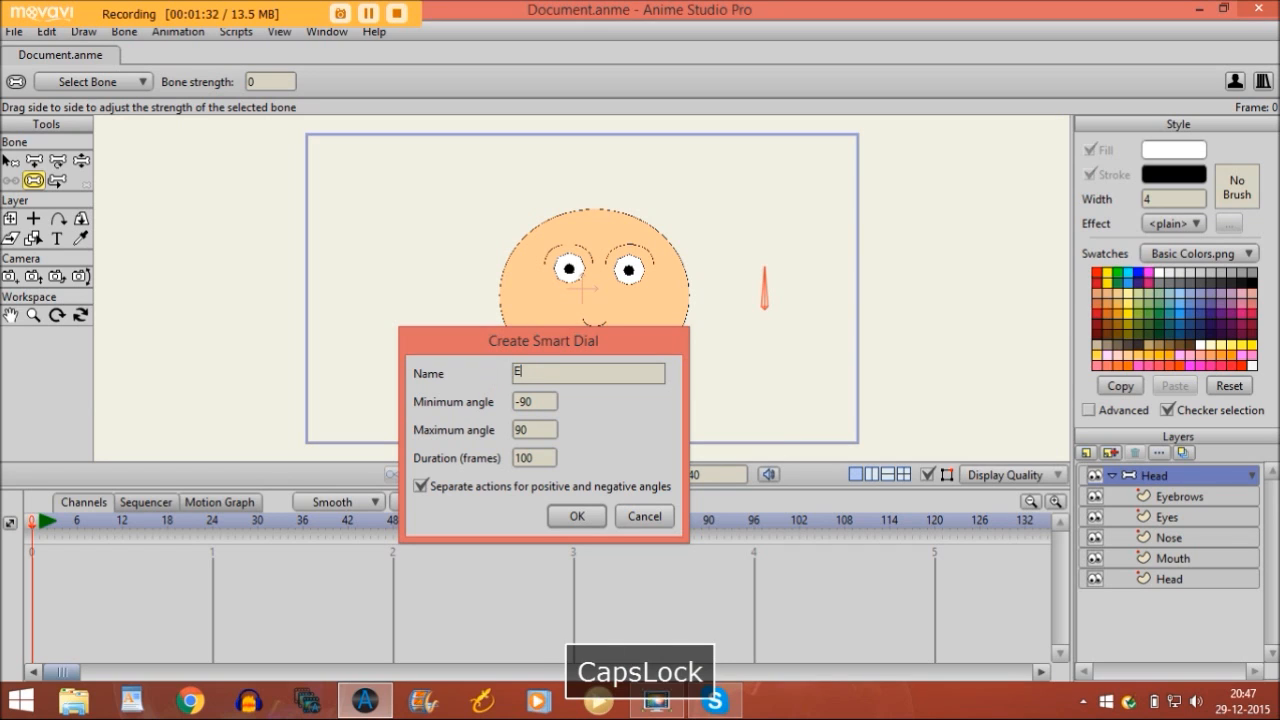
pyautogui.write('Eyebrows')
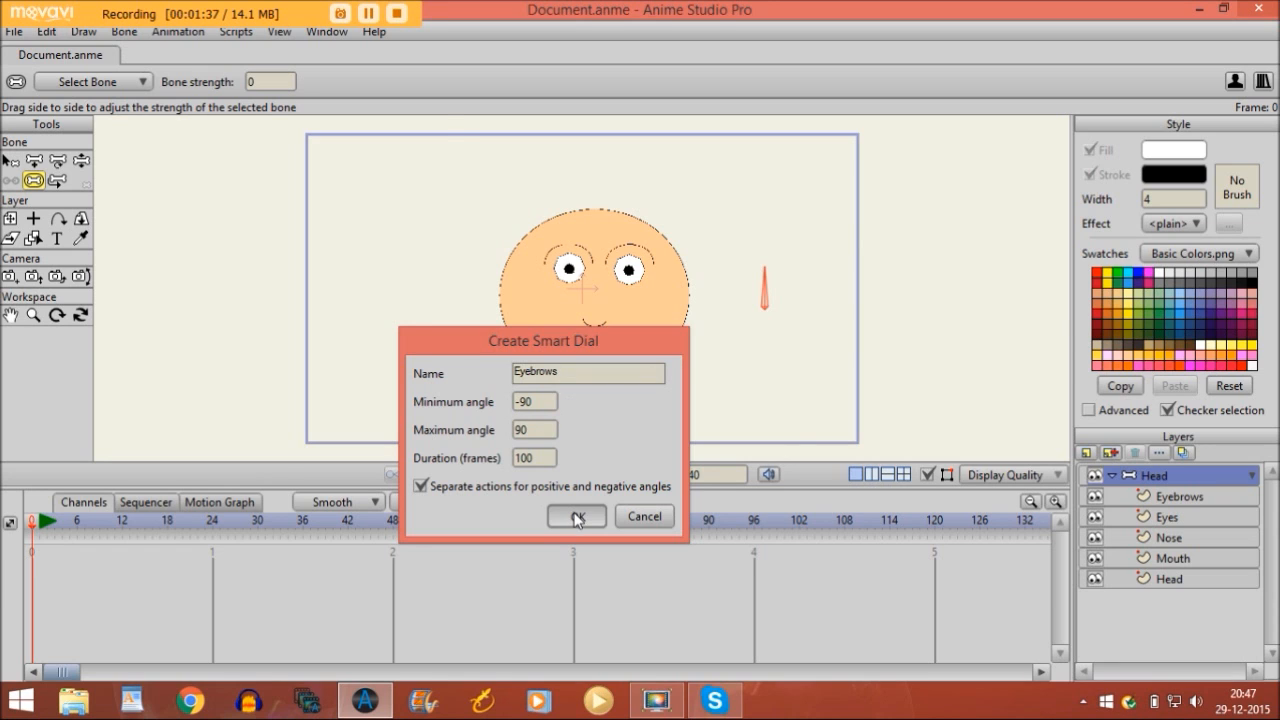
pyautogui.click(576, 516)
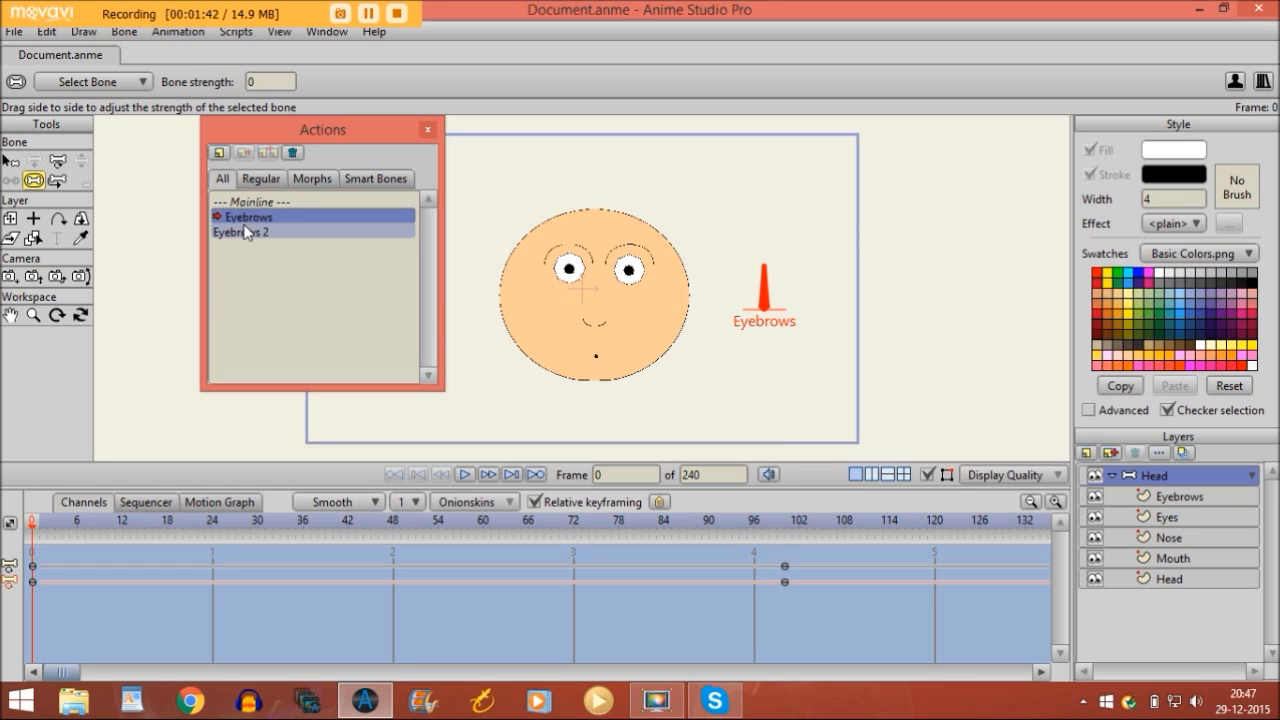
pyautogui.moveTo(252, 236)
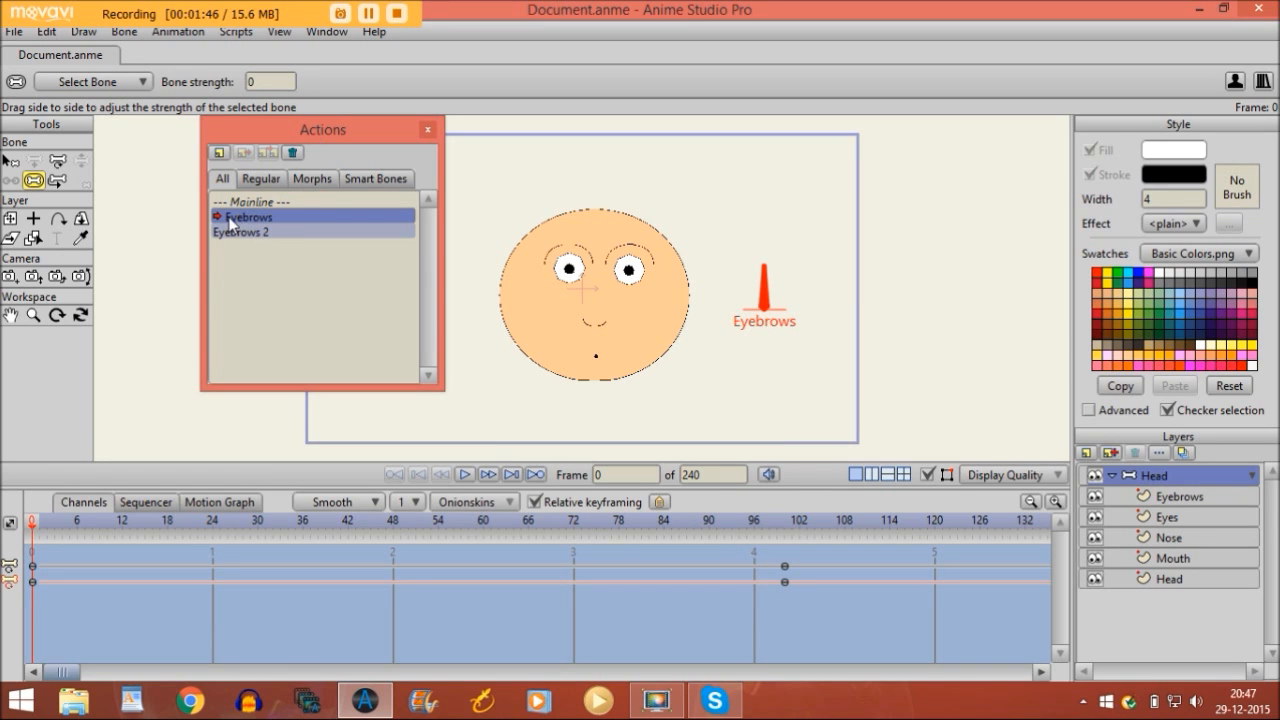
pyautogui.moveTo(70, 408)
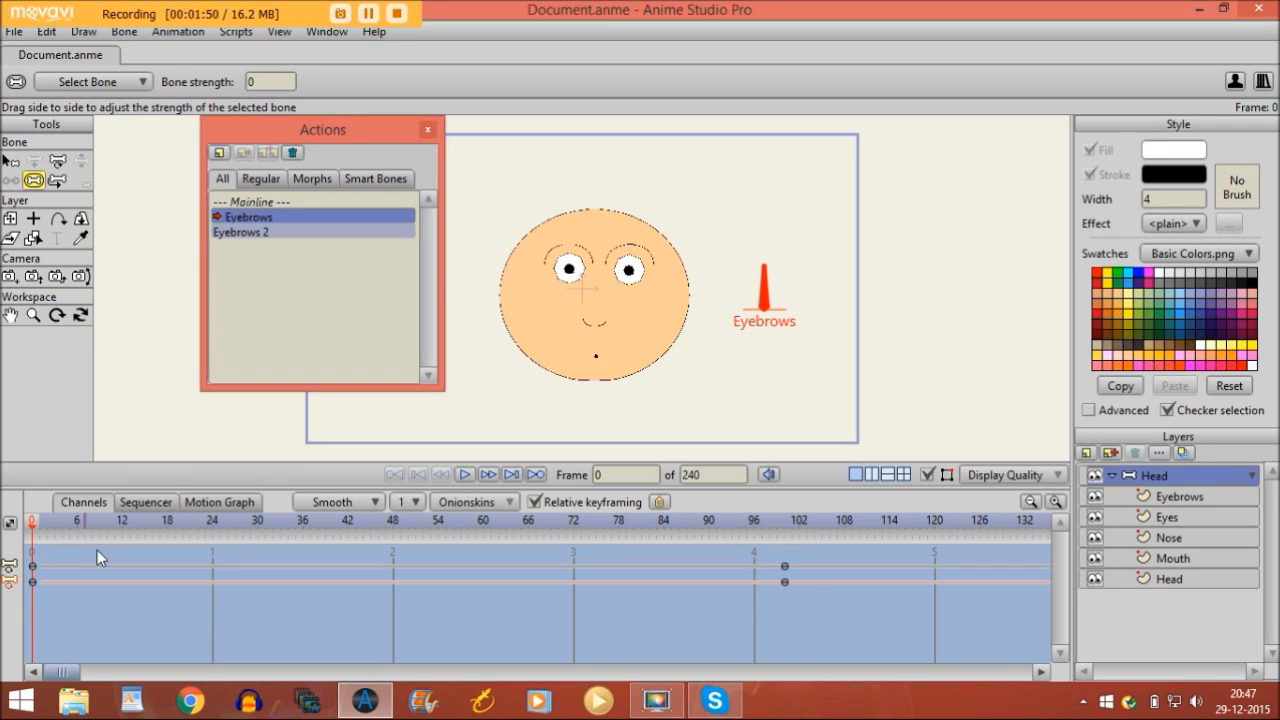
pyautogui.moveTo(148, 440)
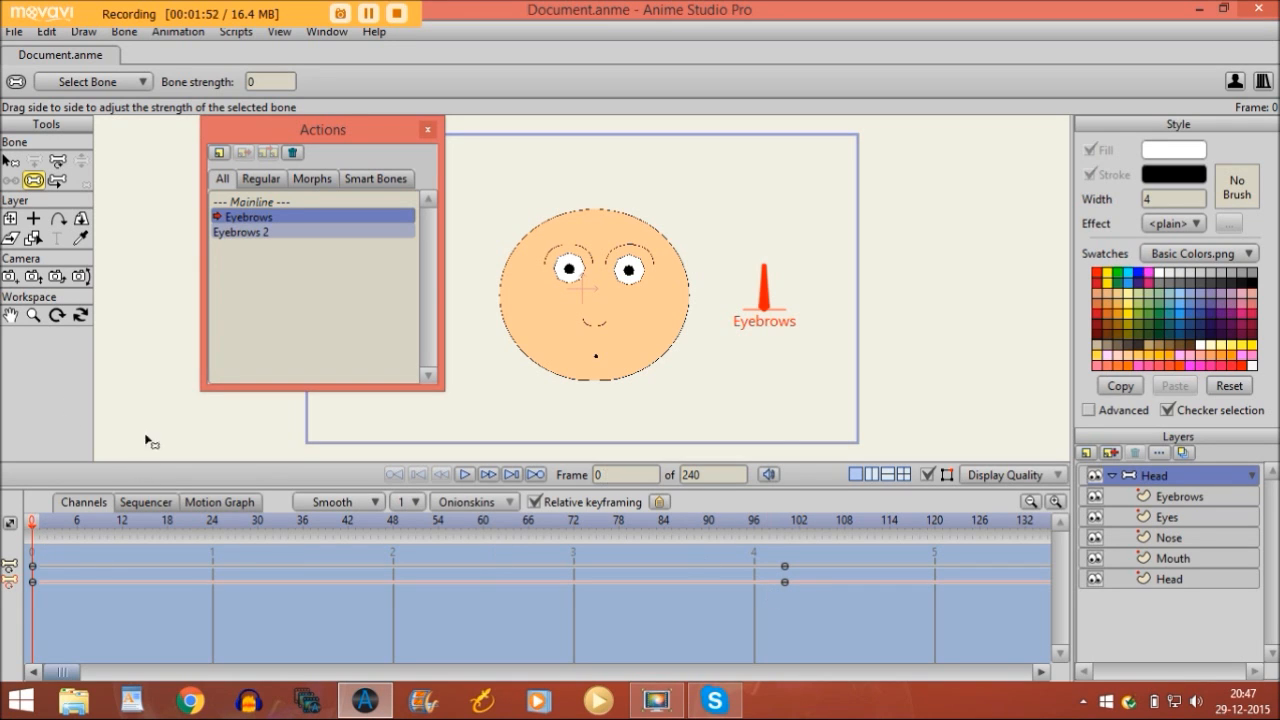
pyautogui.moveTo(284, 220)
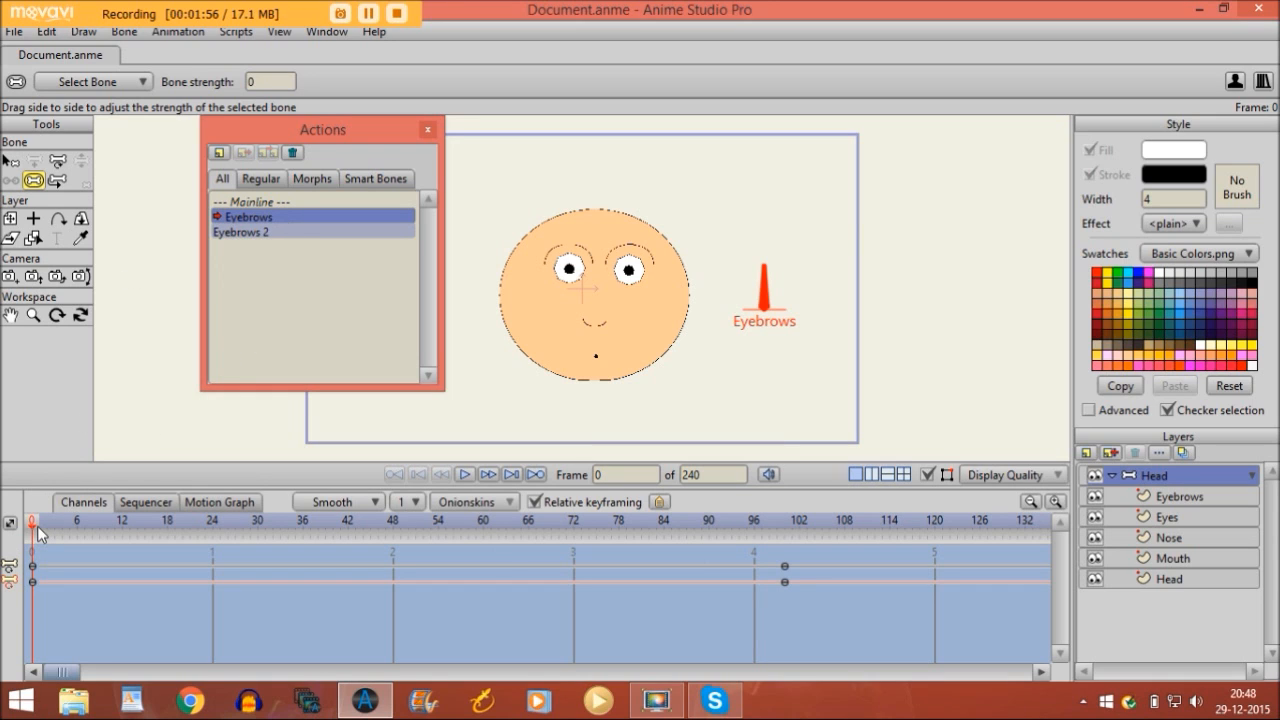
# Set the Eyebrows and Eyebrows 2 action timelines to frame 100 for keying the dial rotation
pyautogui.click(156, 536)
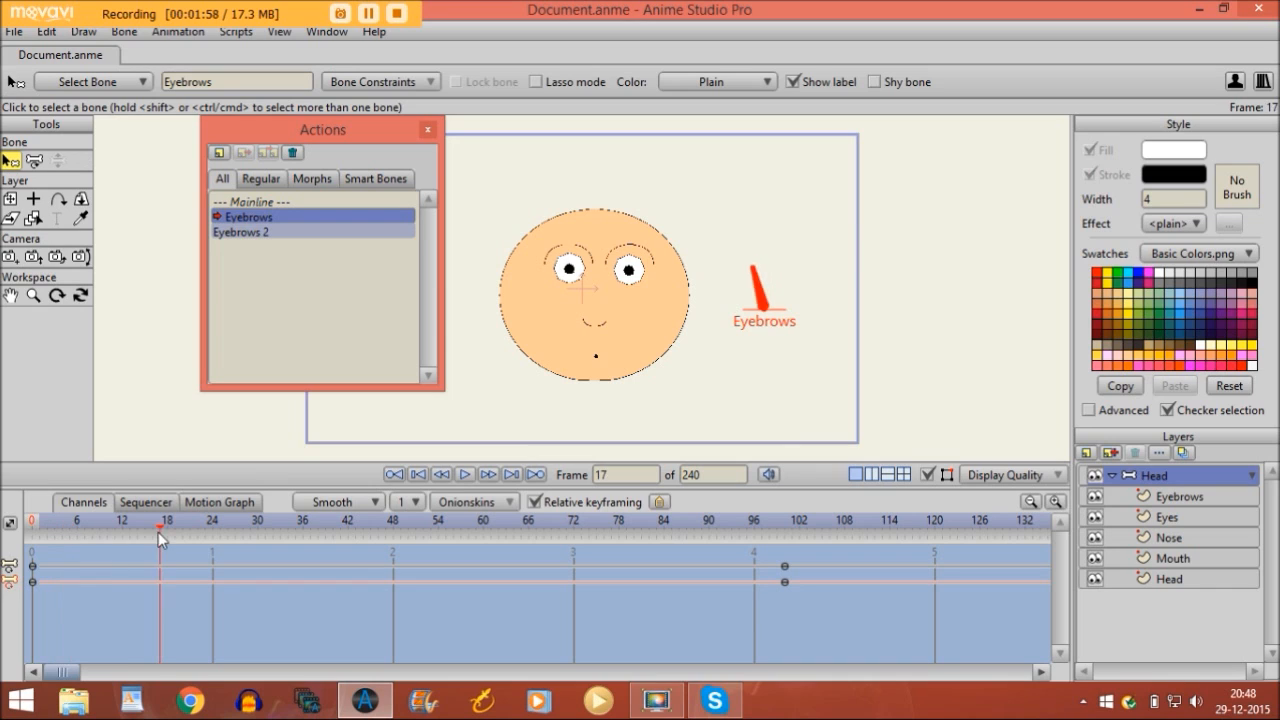
pyautogui.click(744, 520)
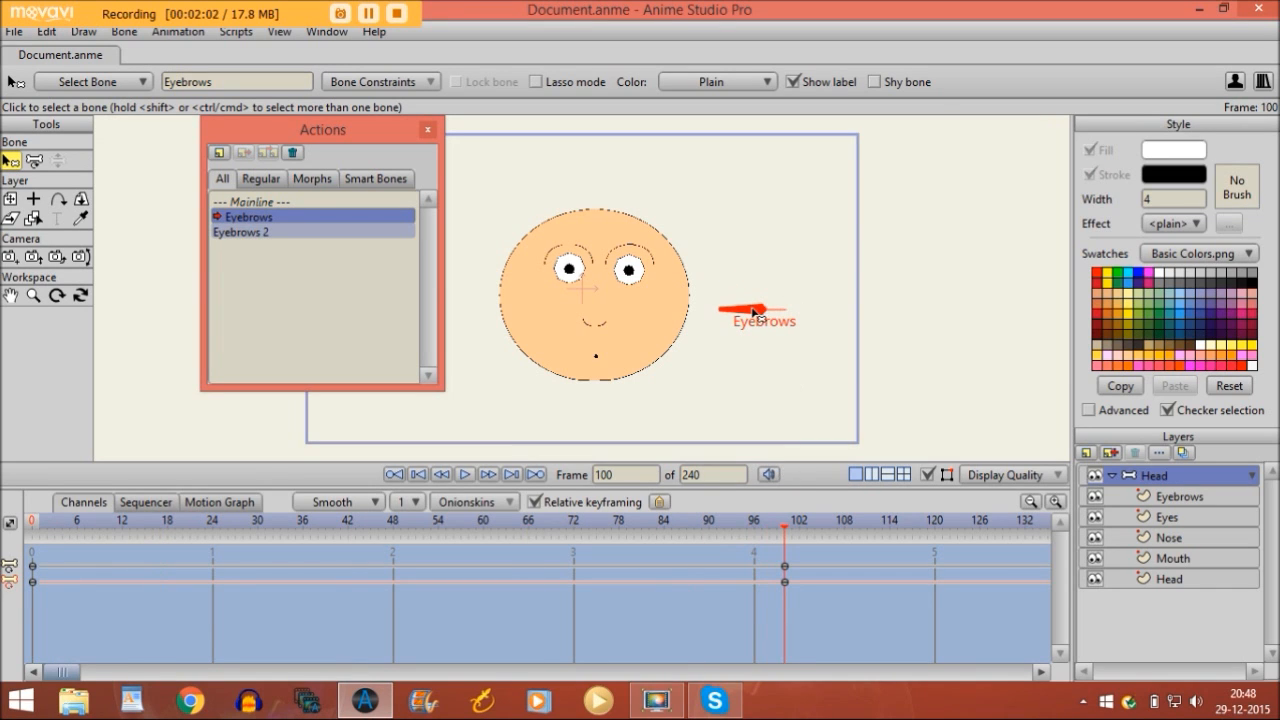
pyautogui.moveTo(238, 236)
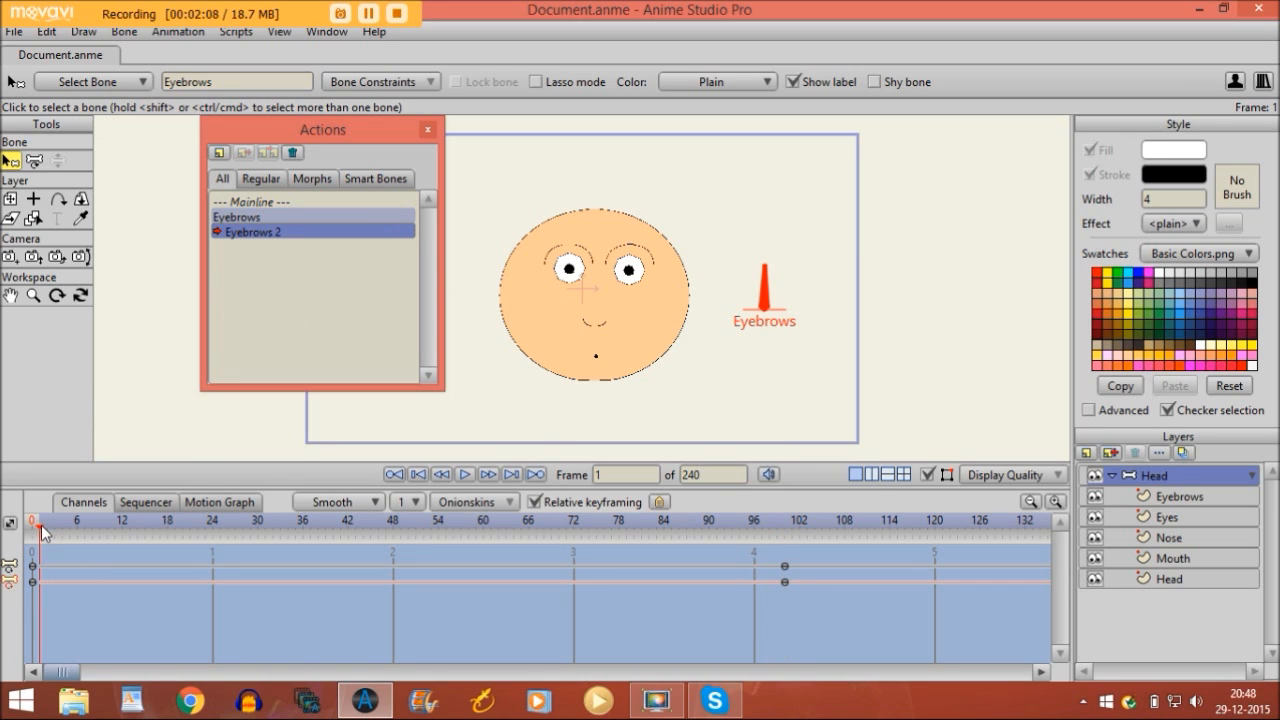
pyautogui.click(592, 524)
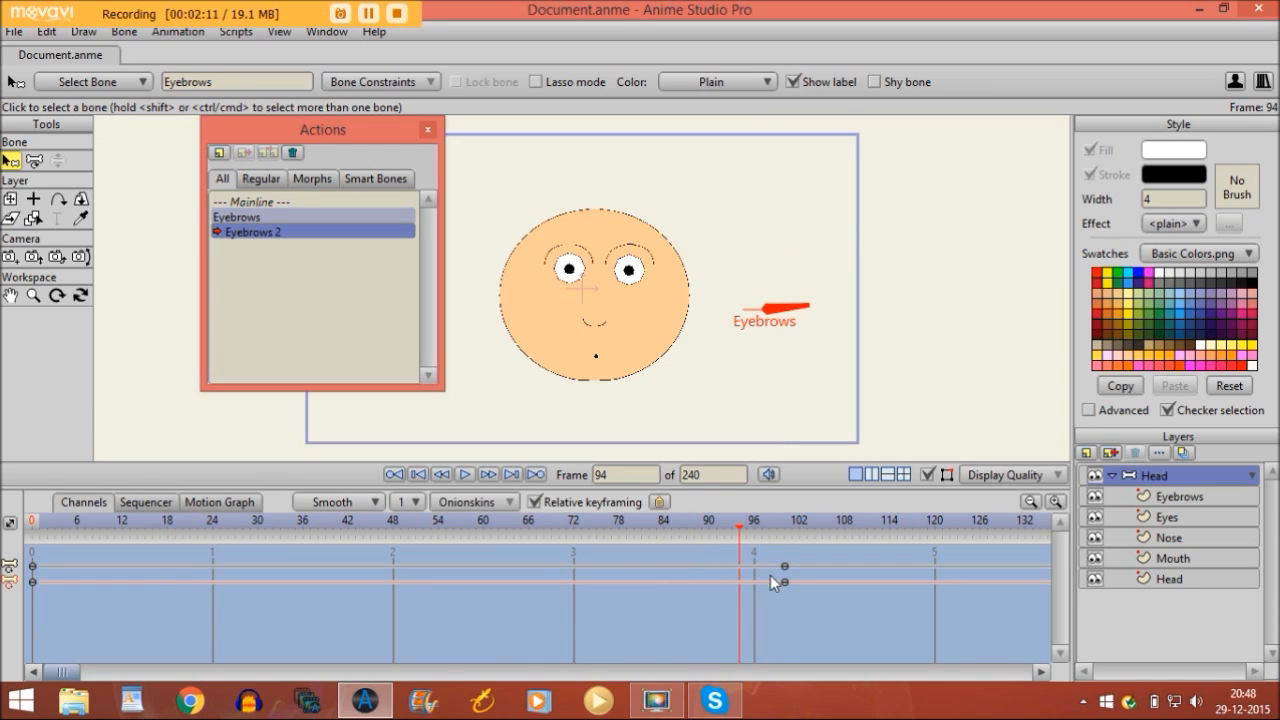
pyautogui.click(260, 536)
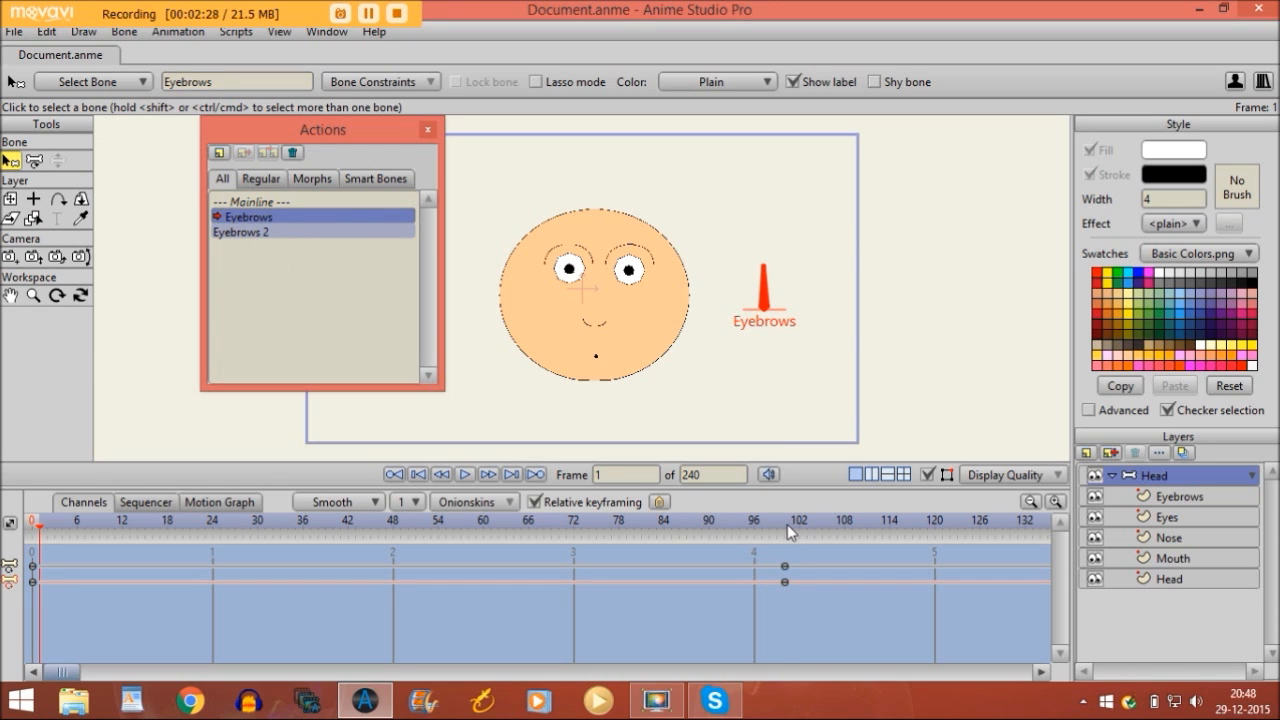
pyautogui.click(780, 520)
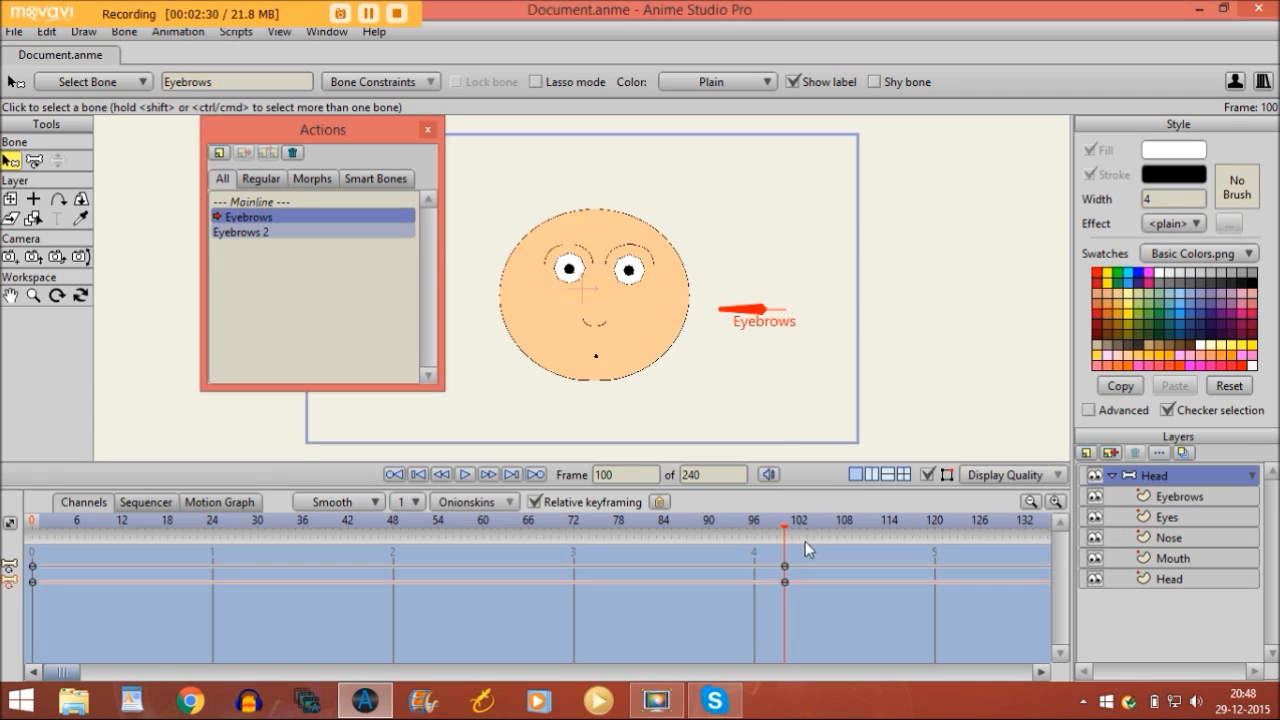
pyautogui.moveTo(744, 304)
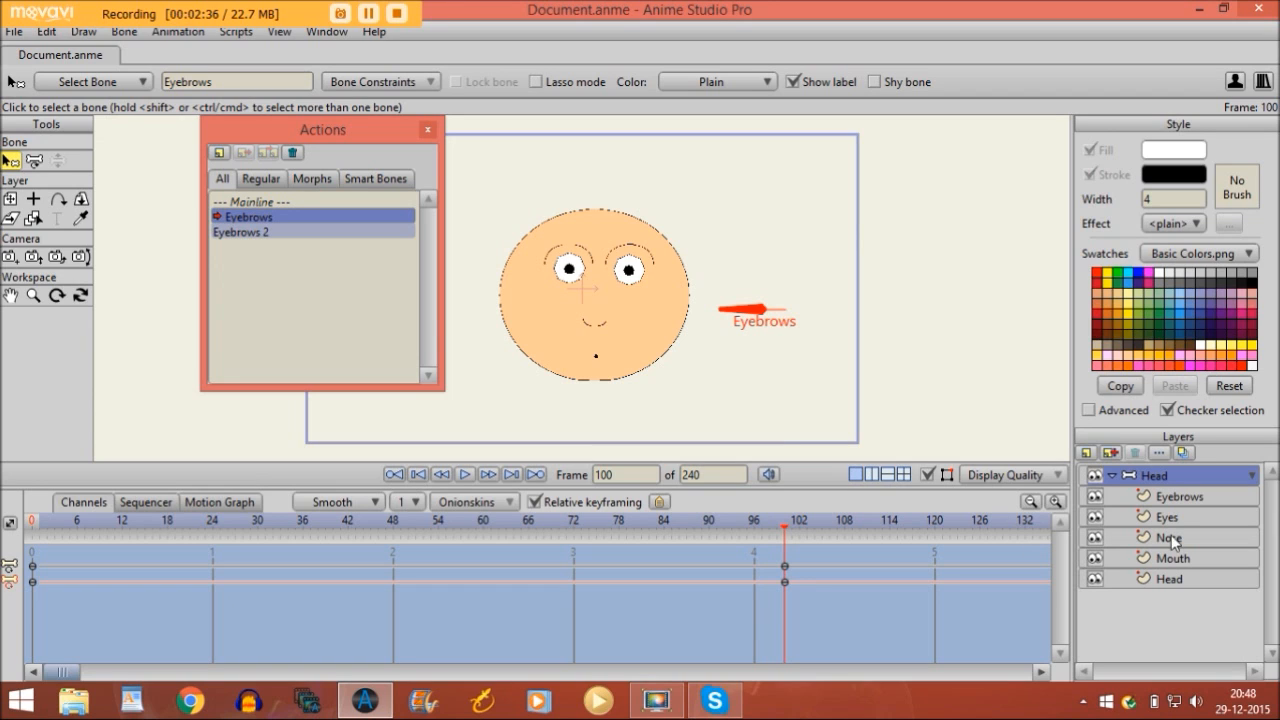
# Select the Eyebrows layer and its points to raise the eyebrows at frame 100 of the Eyebrows action
pyautogui.click(1180, 496)
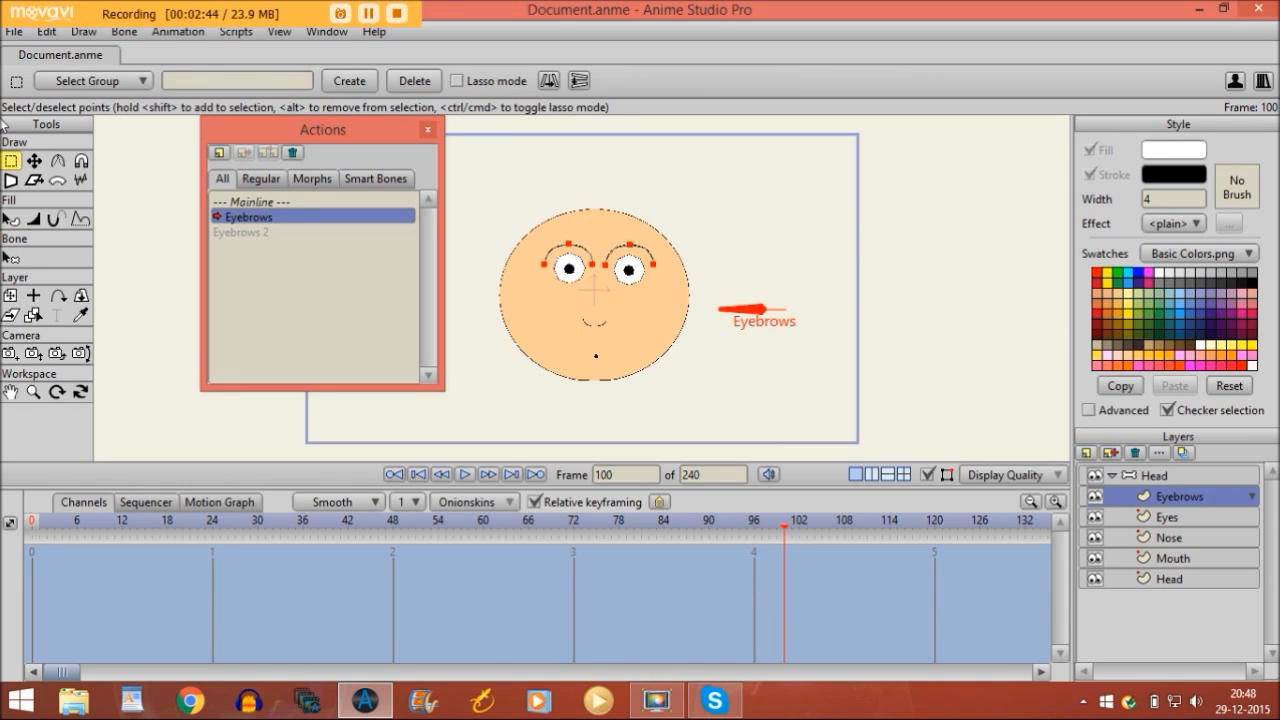
pyautogui.click(32, 160)
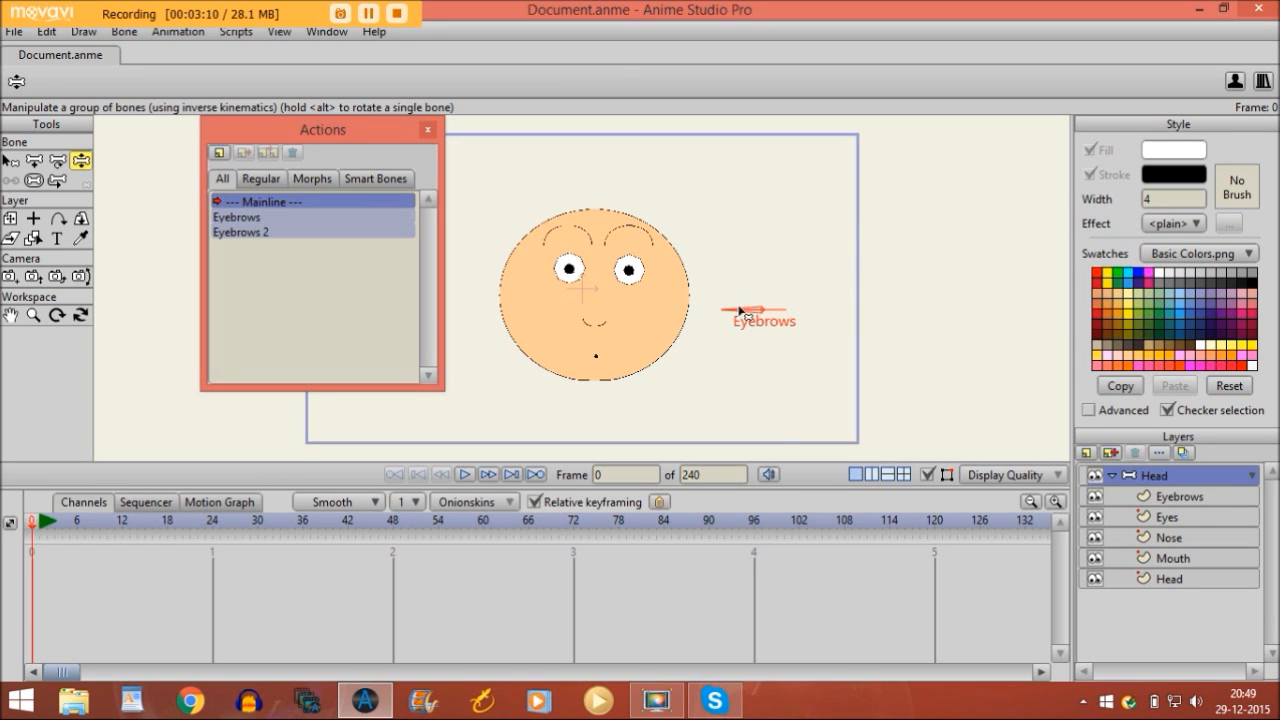
pyautogui.moveTo(728, 318)
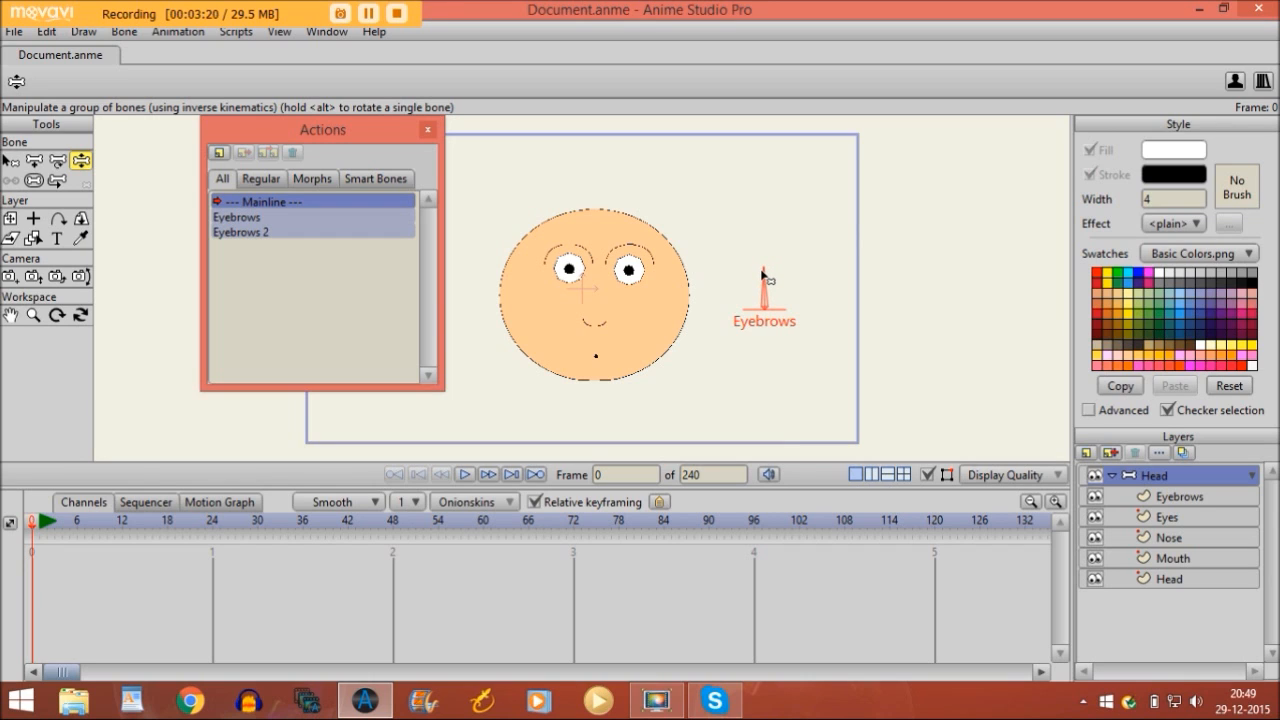
pyautogui.moveTo(528, 248)
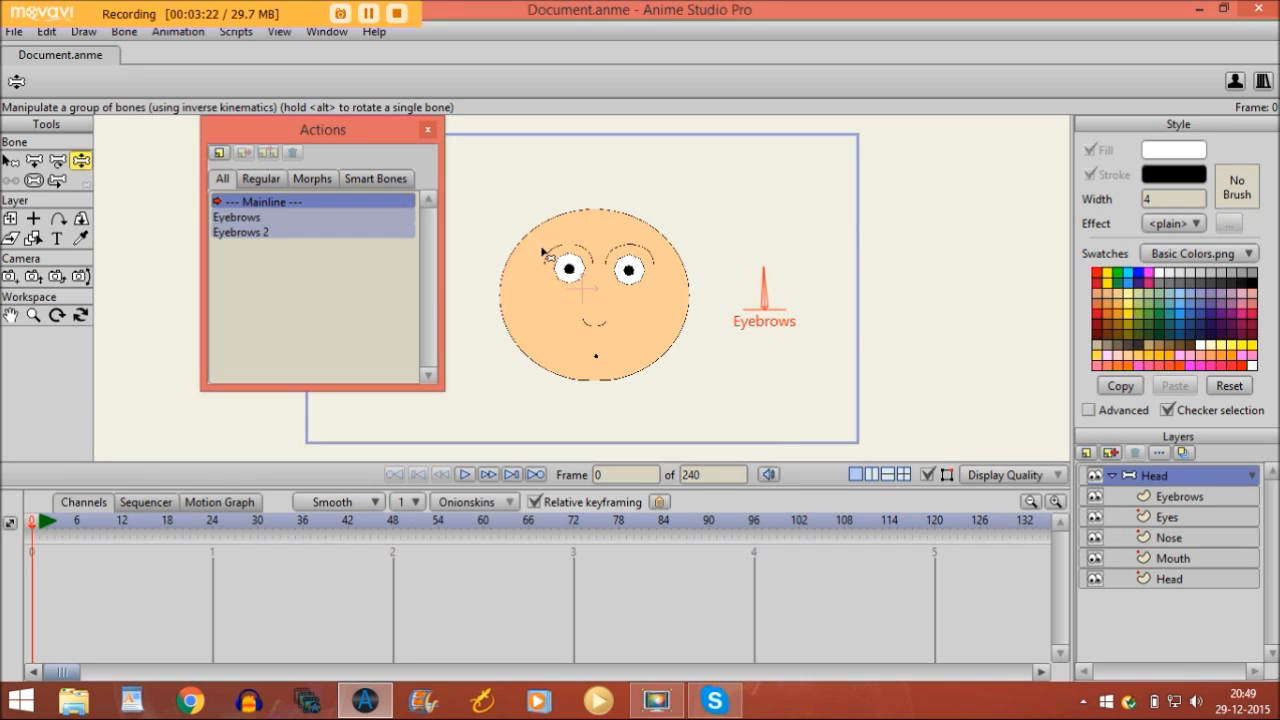
# Switch to the Eyebrows 2 action and select the Eyebrows layer's points for editing
pyautogui.click(240, 232)
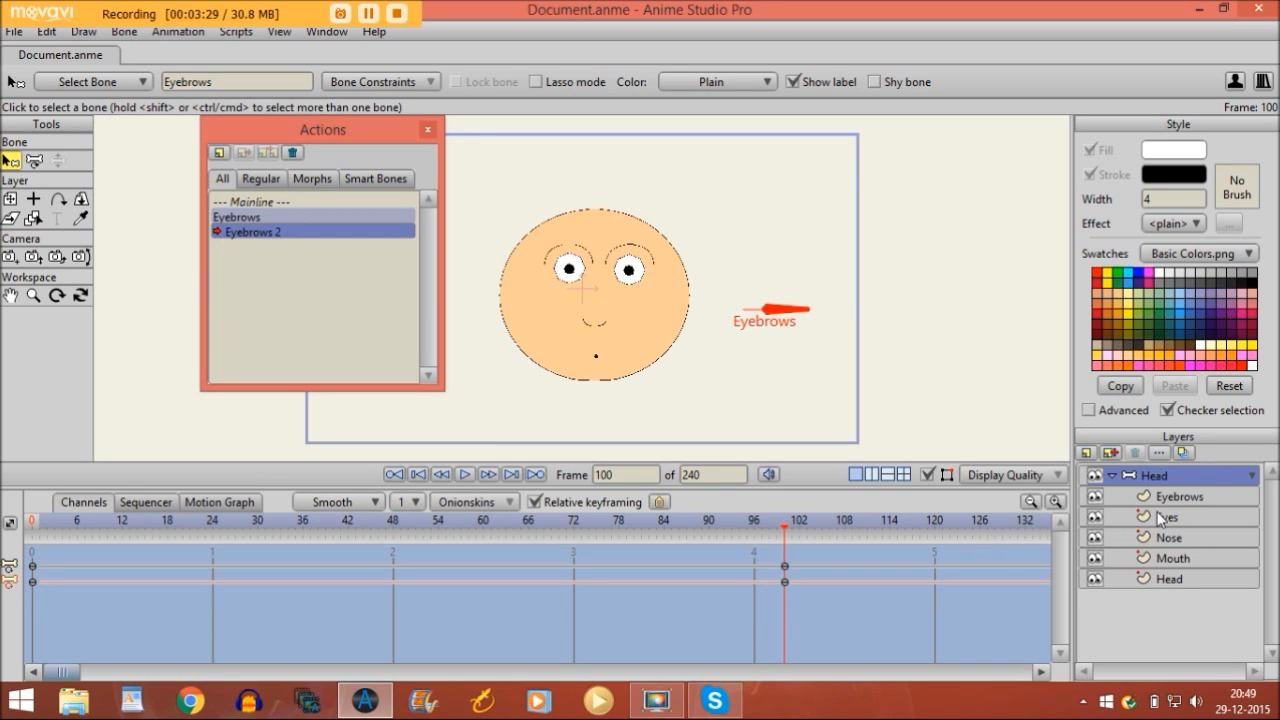
pyautogui.click(1180, 496)
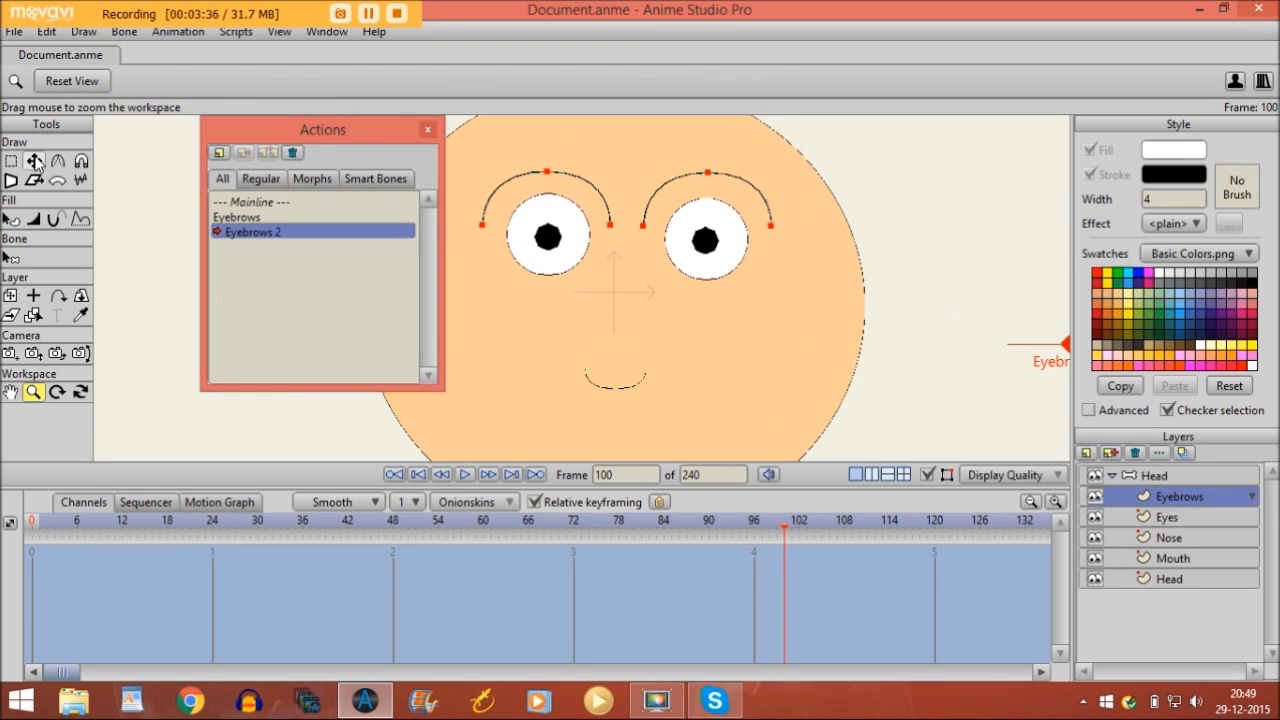
pyautogui.click(32, 160)
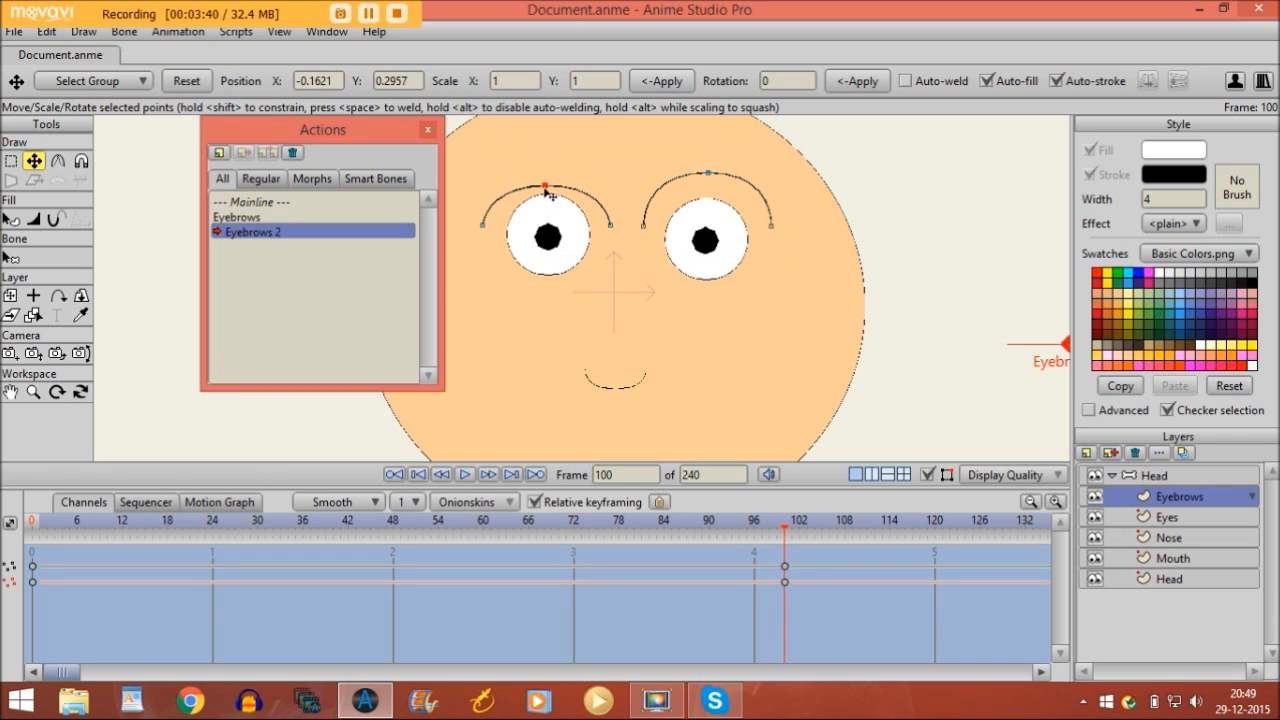
# Tilt the left and right eyebrows down toward the nose into an angry frown
pyautogui.moveTo(548, 192); pyautogui.dragTo(490, 162)
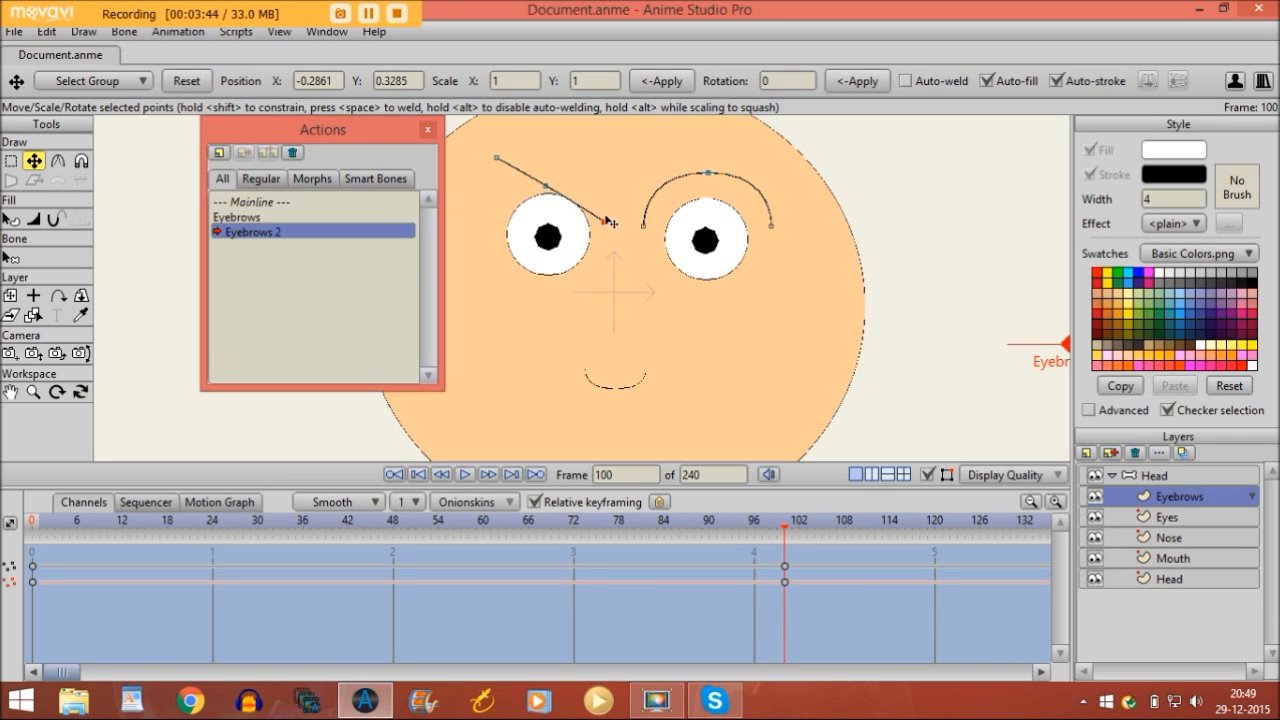
pyautogui.moveTo(610, 220); pyautogui.dragTo(644, 222)
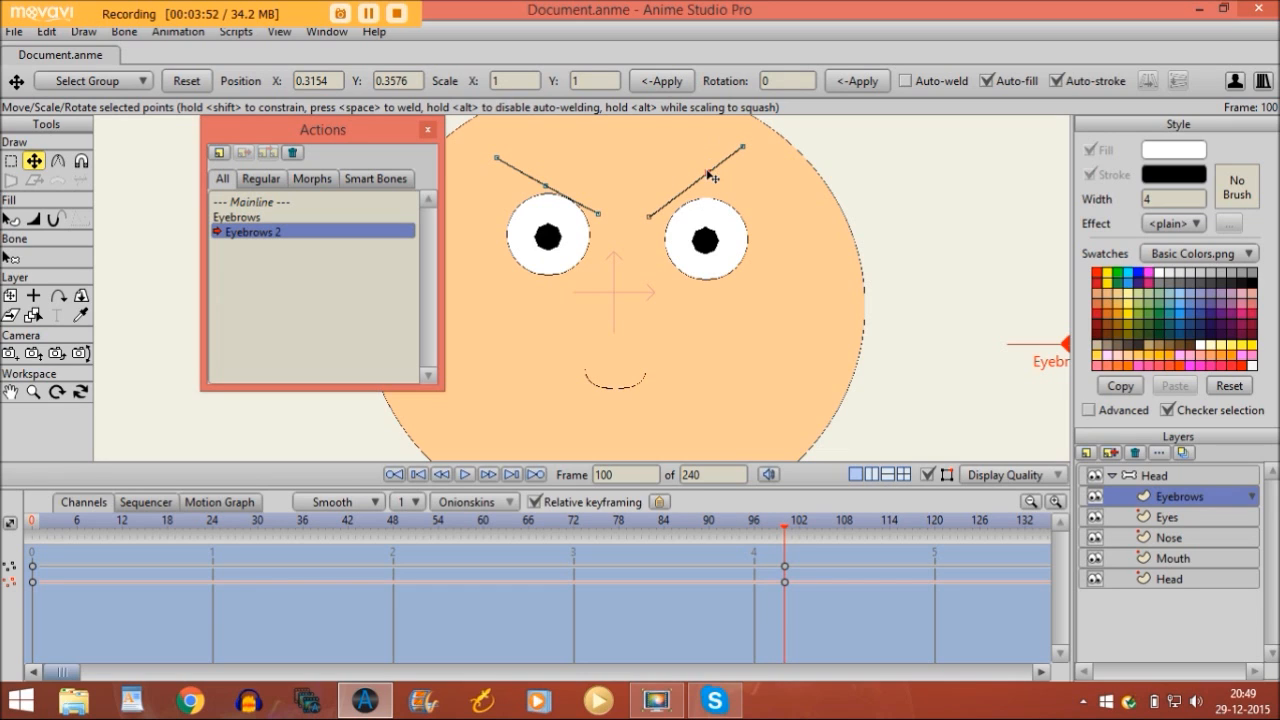
pyautogui.moveTo(710, 176); pyautogui.dragTo(742, 152)
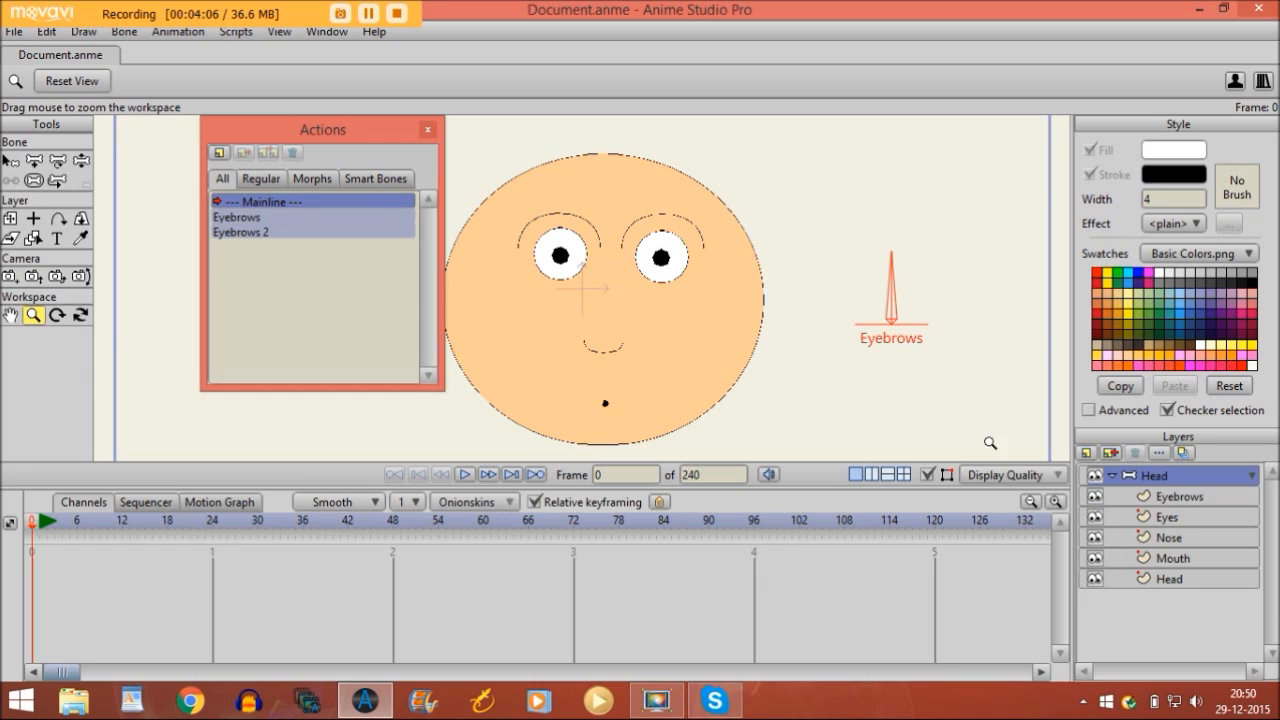
# With Manipulate Bones, rotate the Eyebrows dial on the Mainline to test both expressions
pyautogui.click(80, 160)
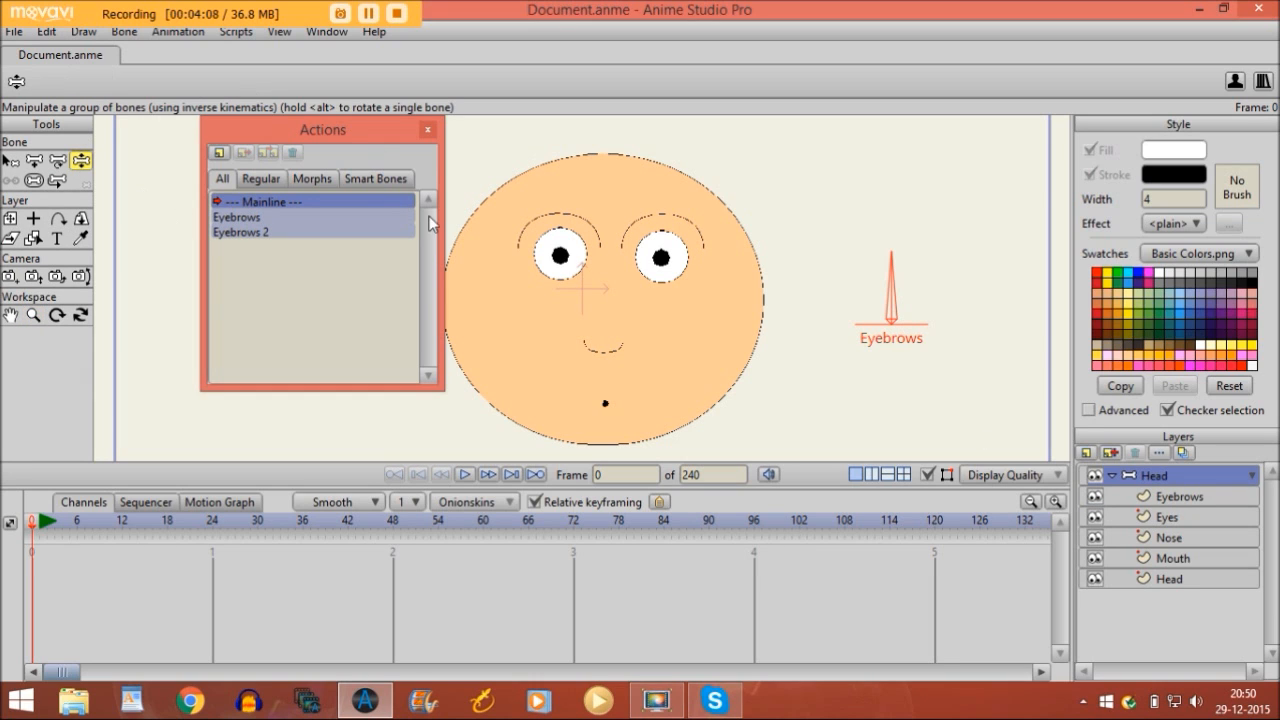
pyautogui.moveTo(888, 264); pyautogui.dragTo(904, 280)
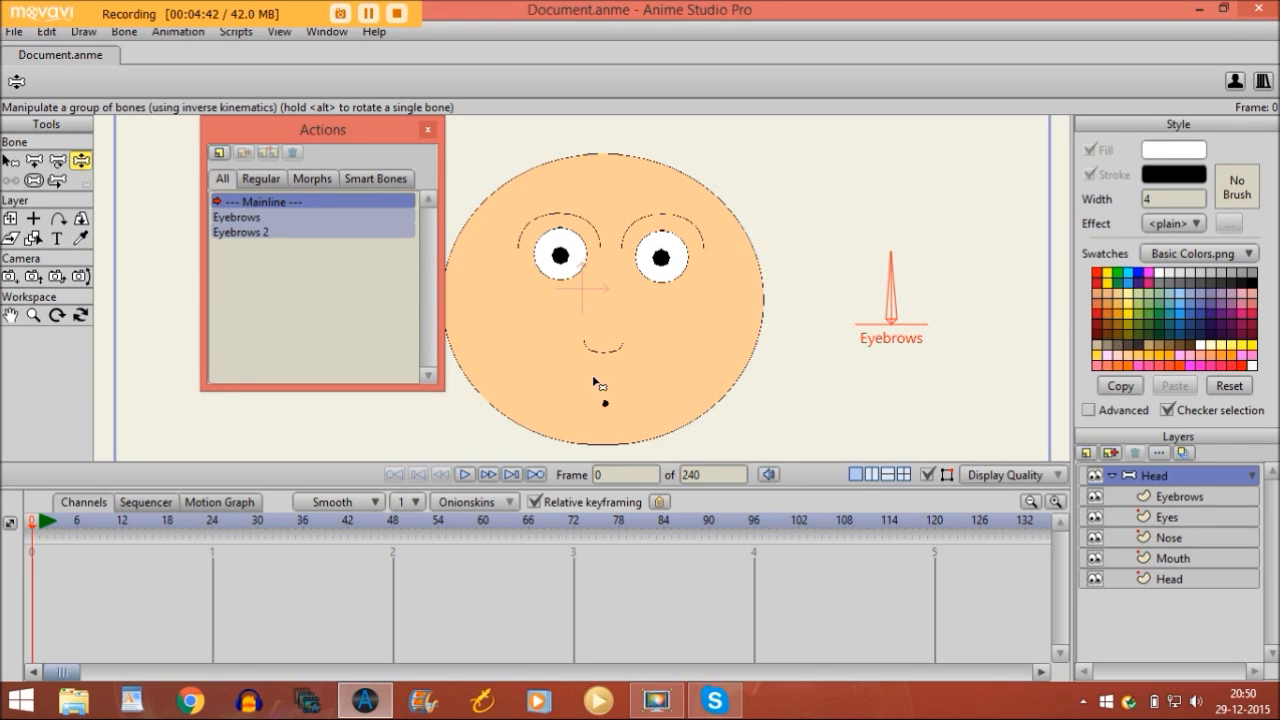
pyautogui.moveTo(582, 368)
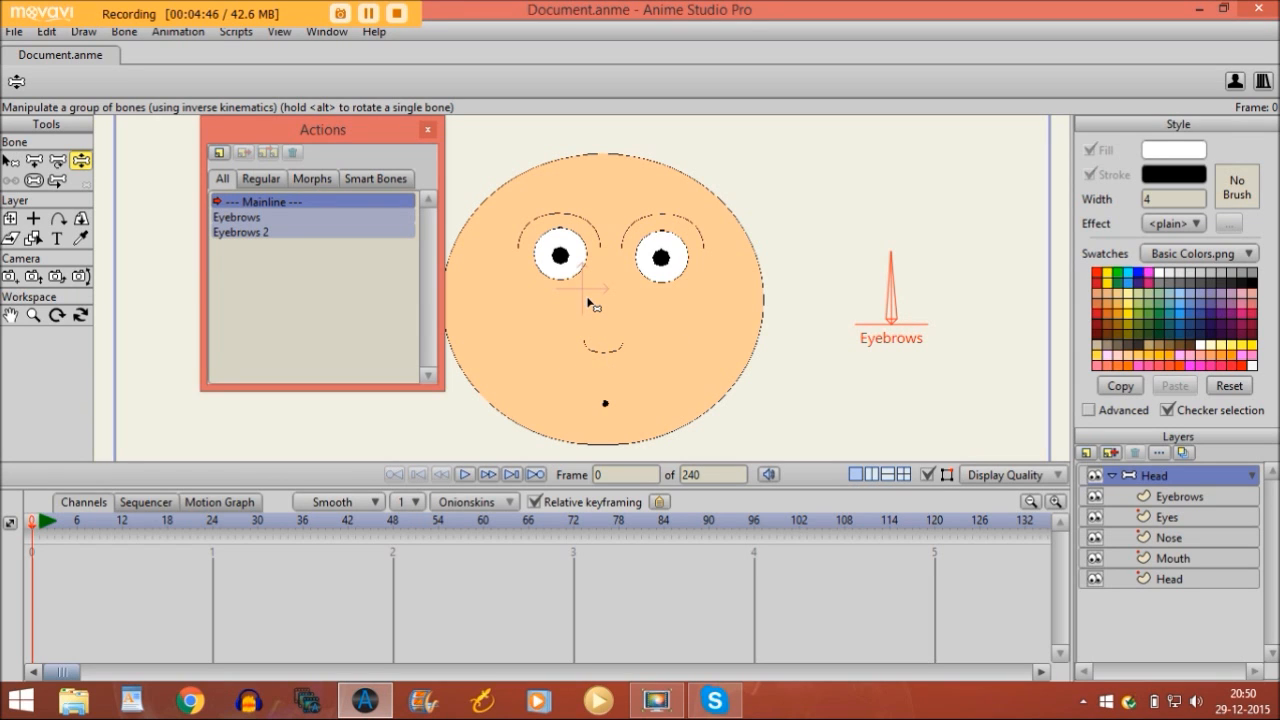
pyautogui.moveTo(576, 364)
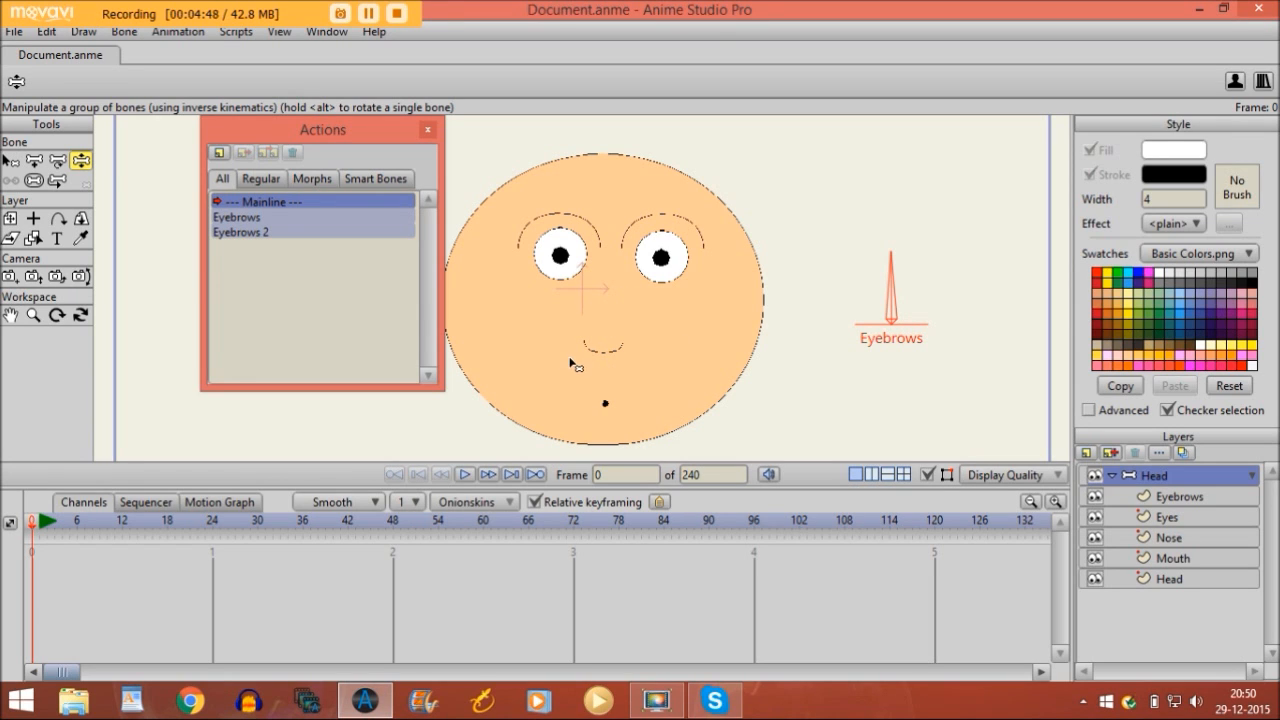
pyautogui.moveTo(904, 310)
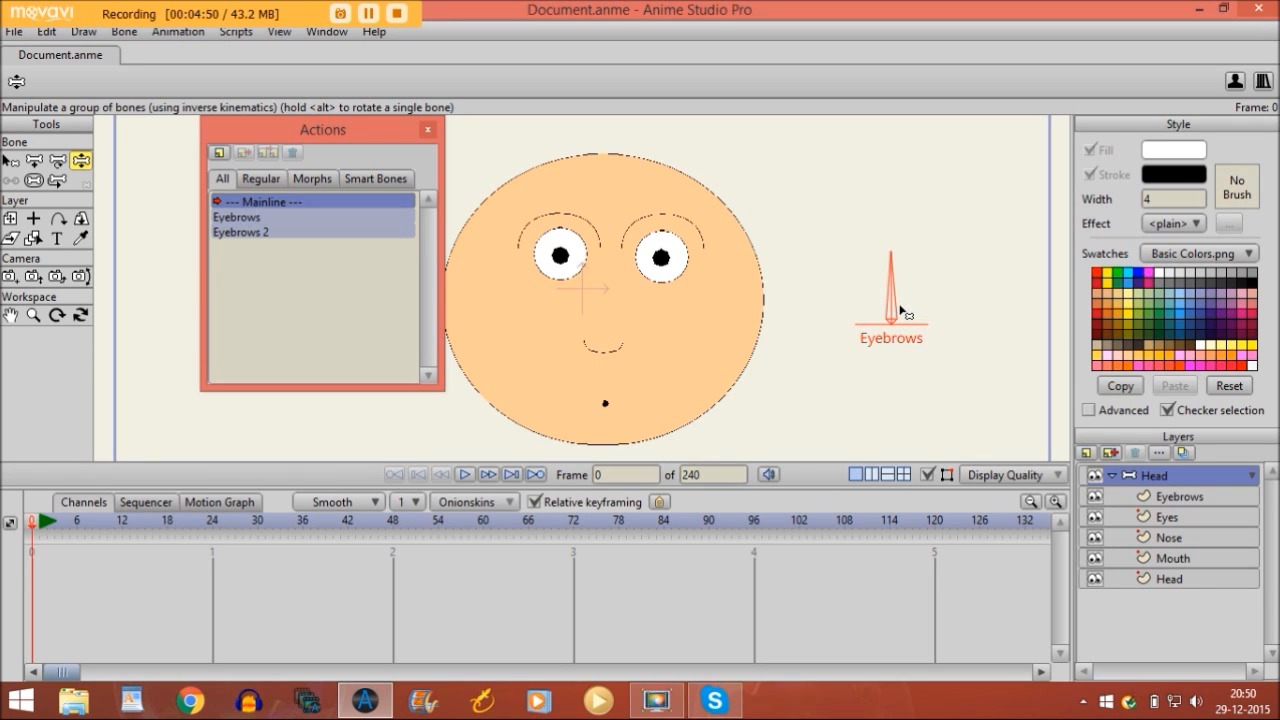